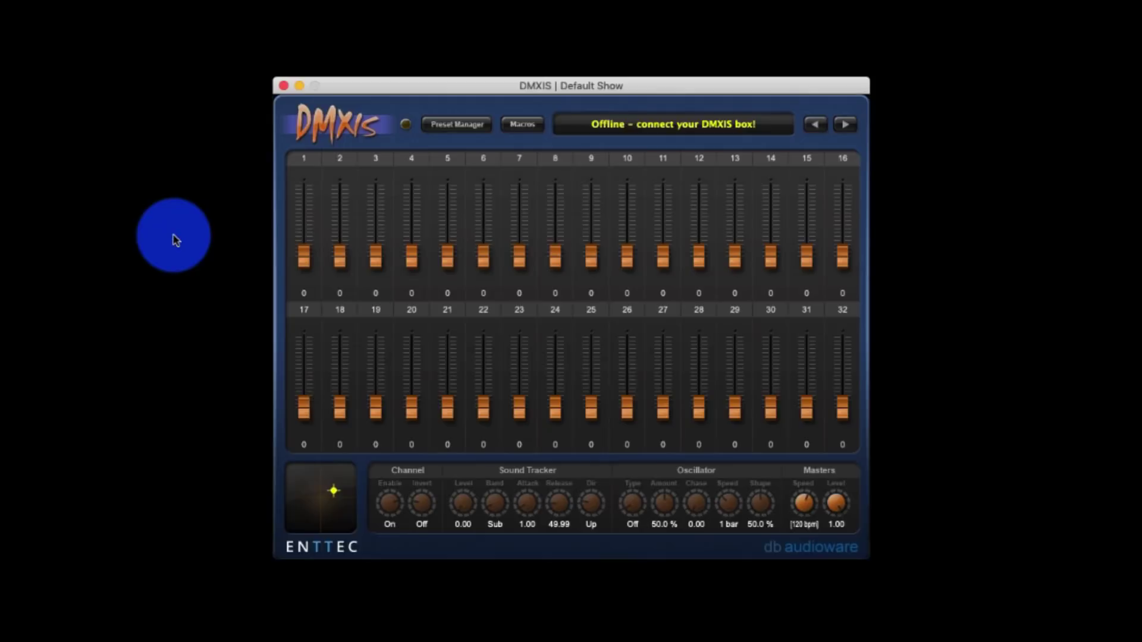
mouse_move(695, 235)
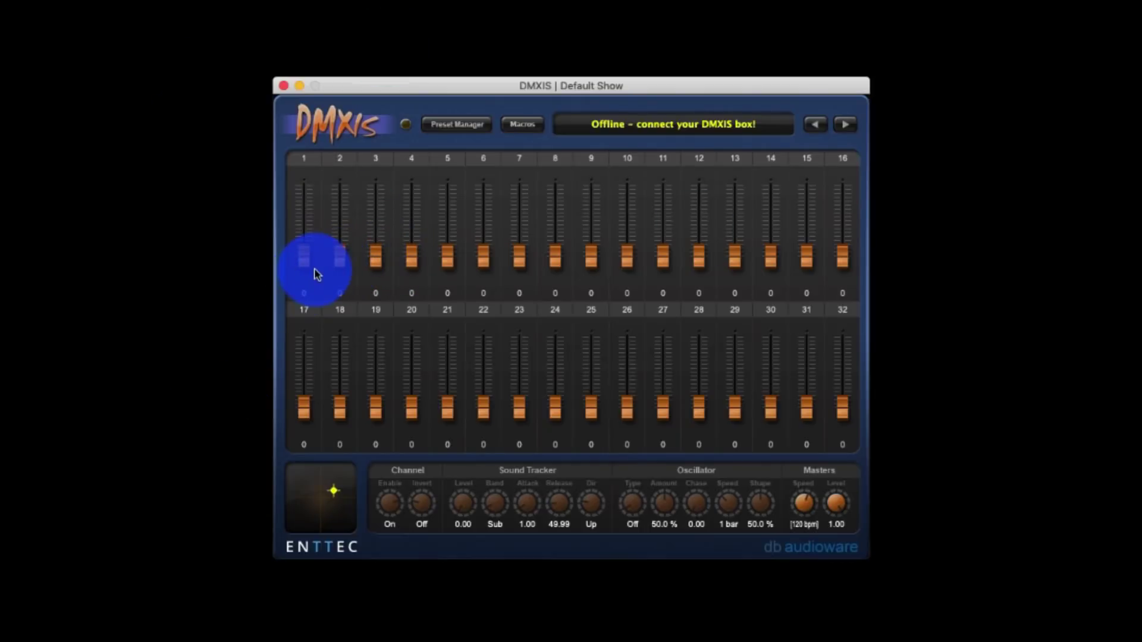
mouse_move(314, 273)
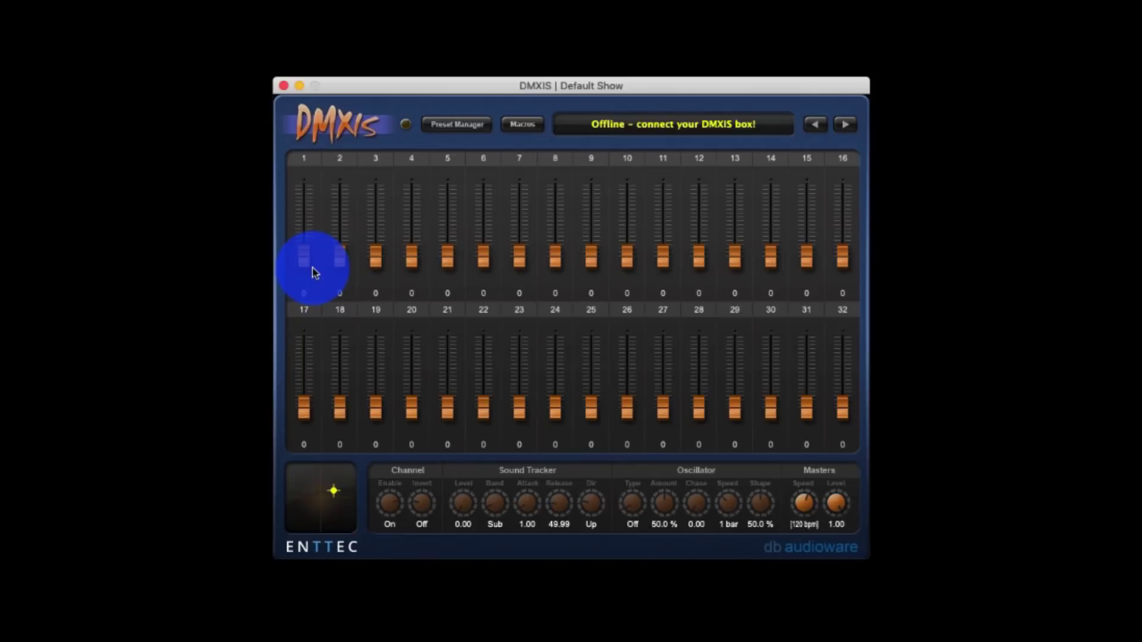
- Load the Active Scan 250 and Opti RGB fixture profiles onto the first channels
right_click(303, 260)
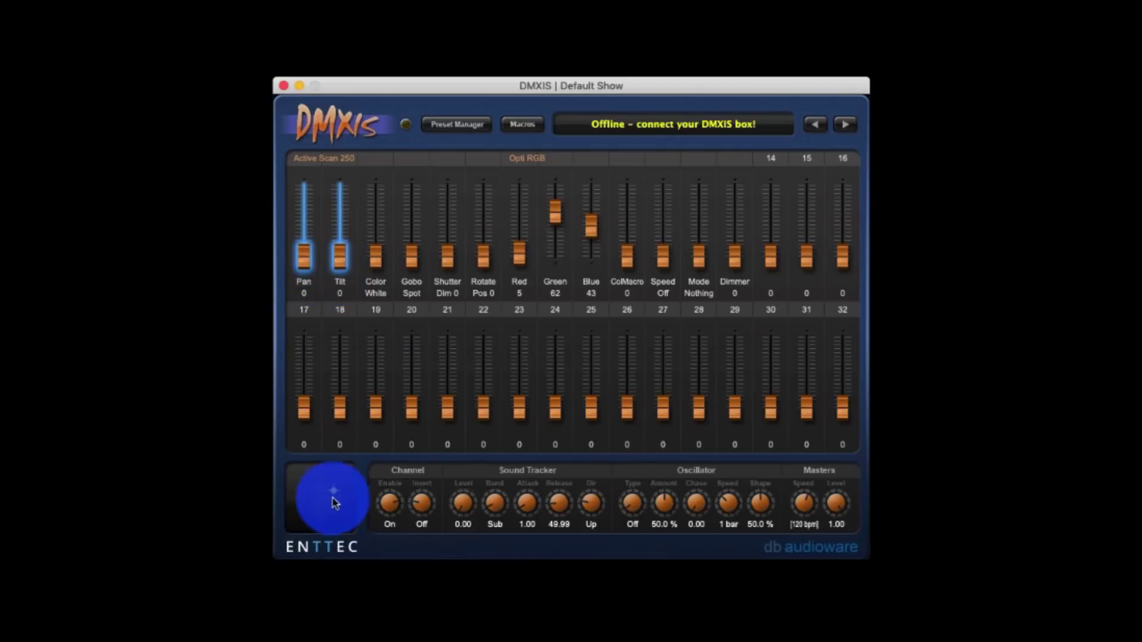
- Aim the Active Scan 250 to Pan 83 and Tilt 55 in the XY pad
drag(332, 503, 332, 543)
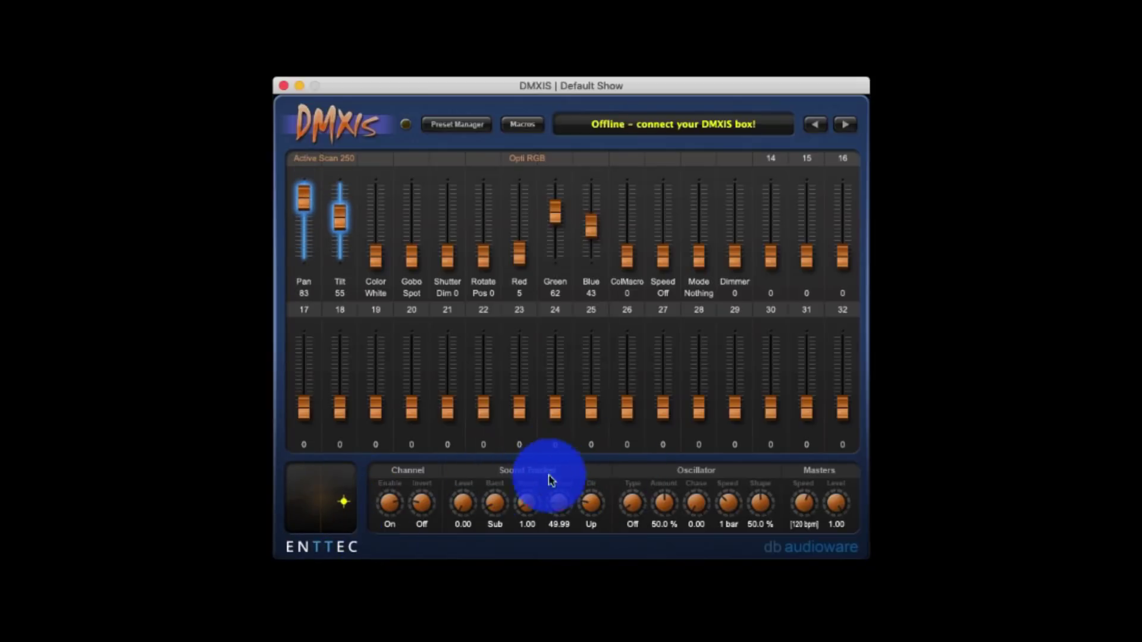
mouse_move(732, 457)
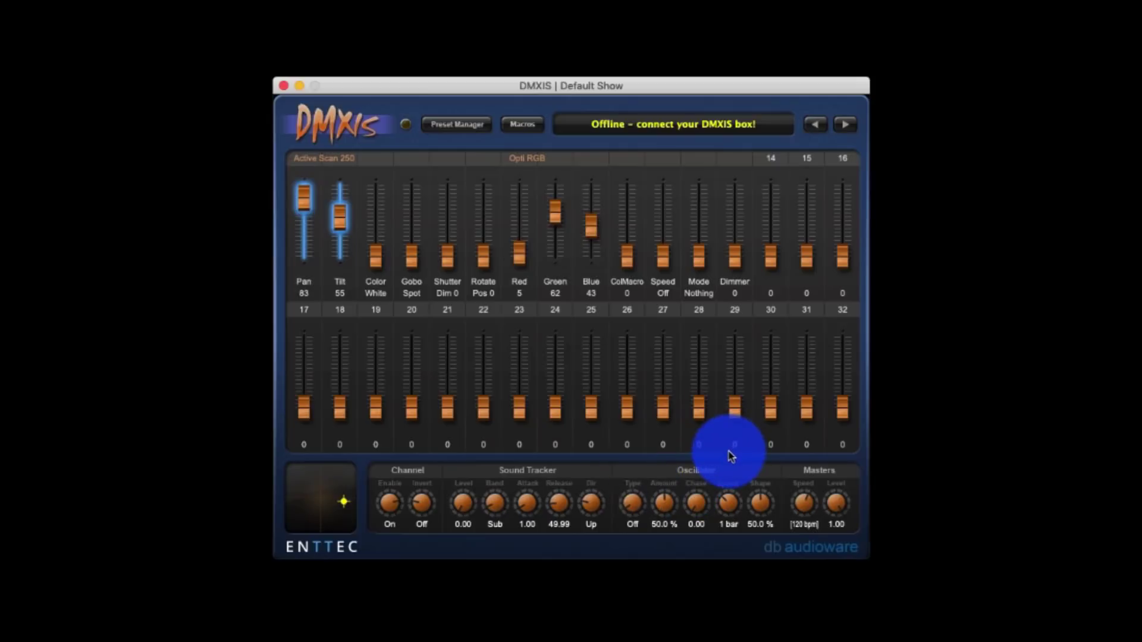
mouse_move(500, 492)
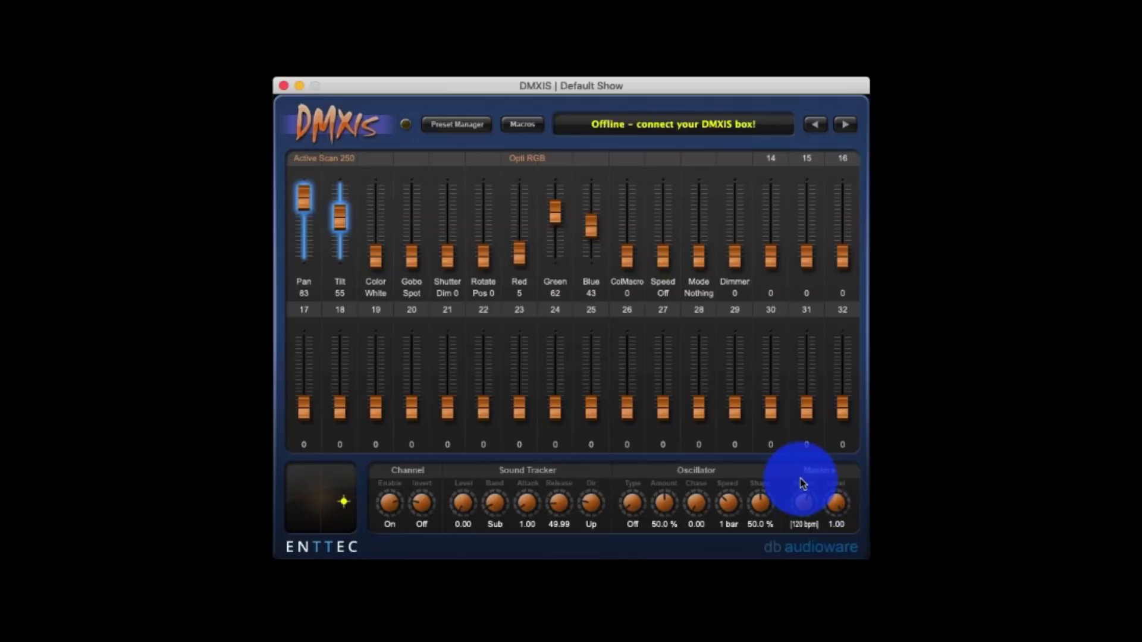
mouse_move(472, 166)
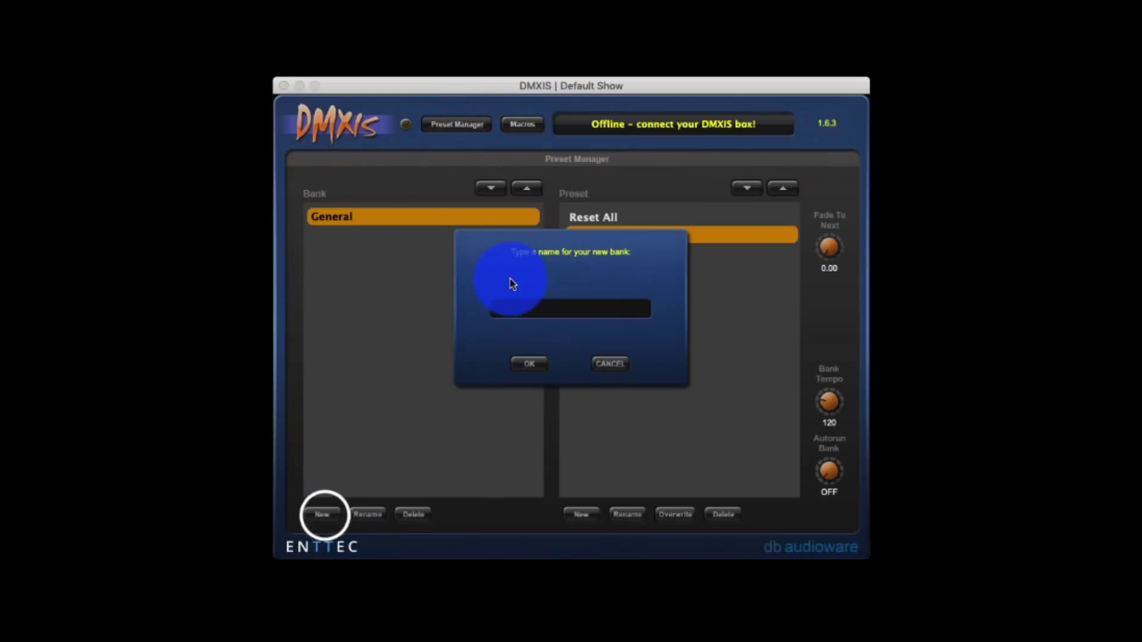
- Create a bank named Song1 and save preset1 inside it
text(Song 1)
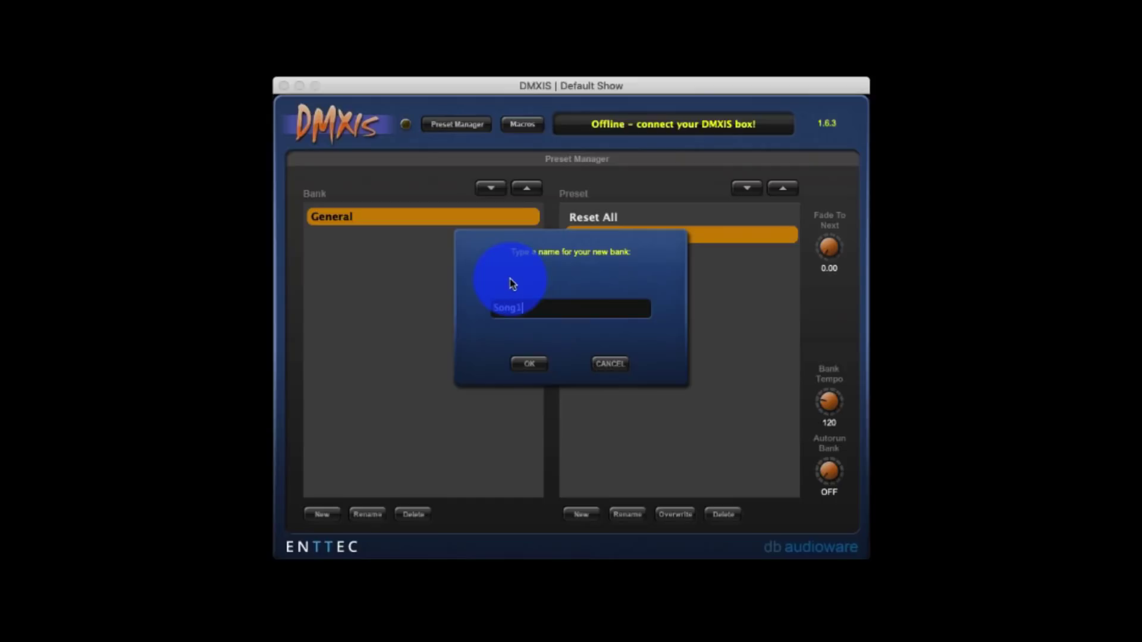
click(528, 363)
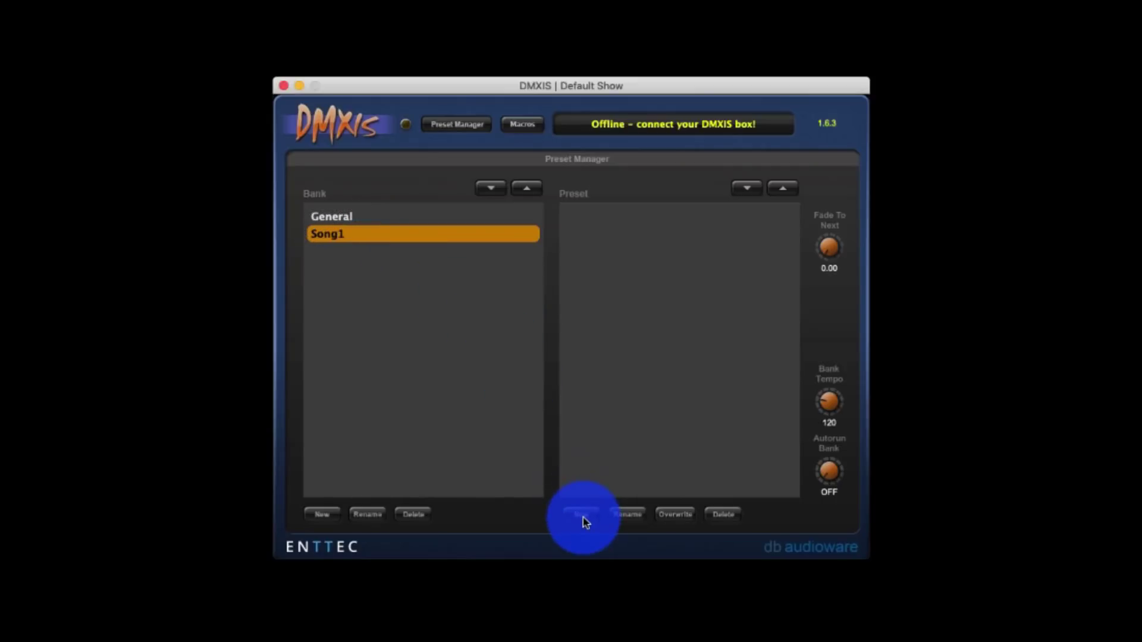
click(581, 514)
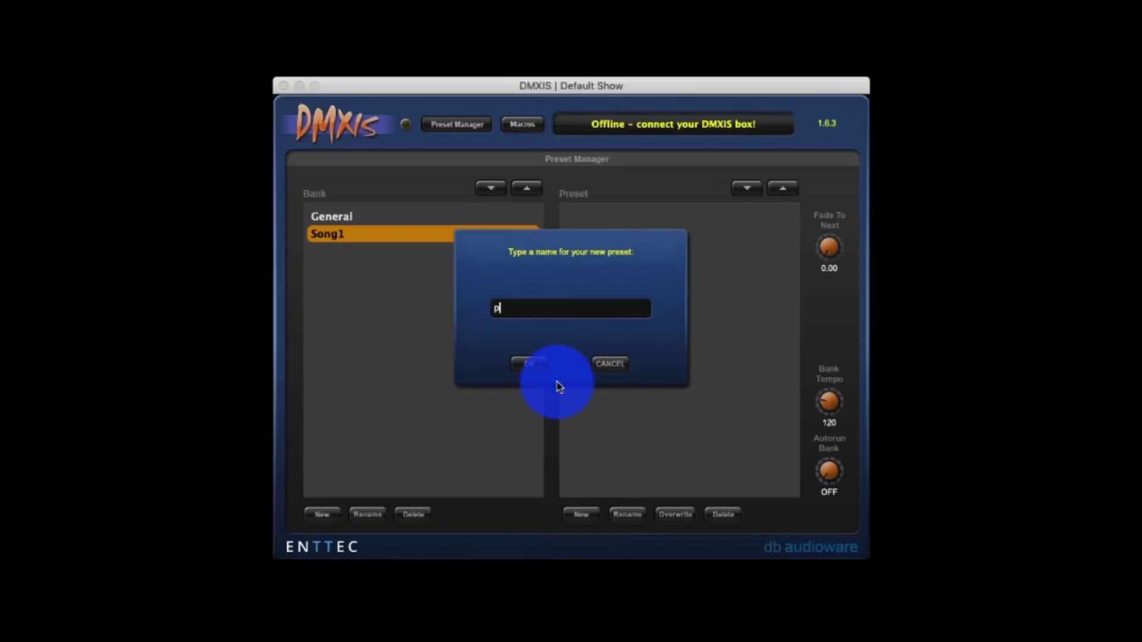
click(528, 364)
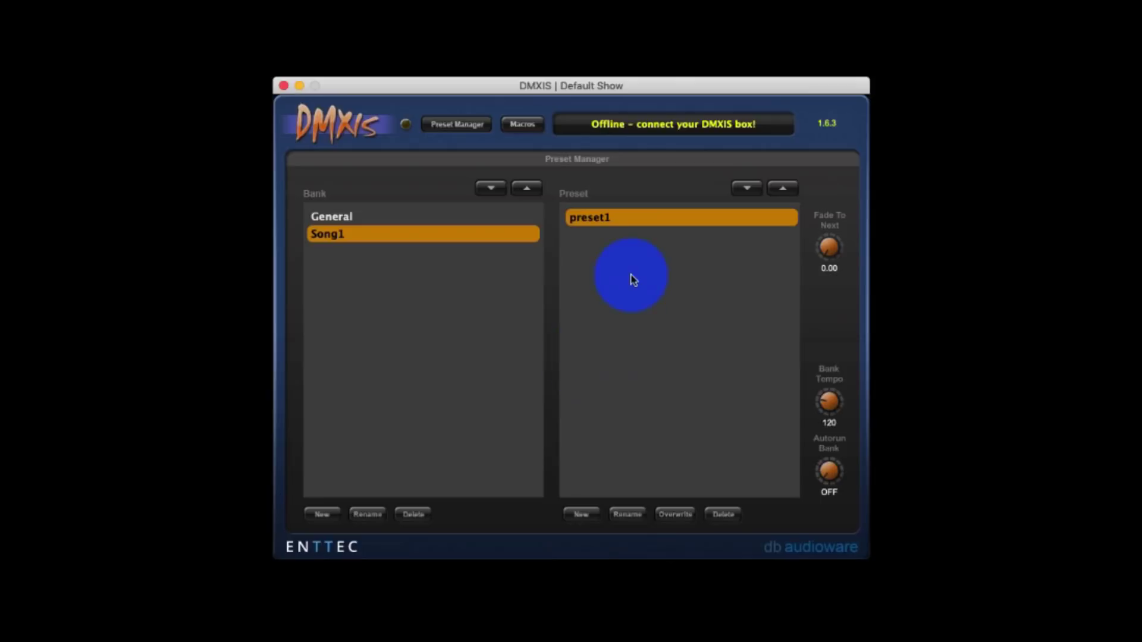
- Switch to the General bank and return to the fader page
click(331, 216)
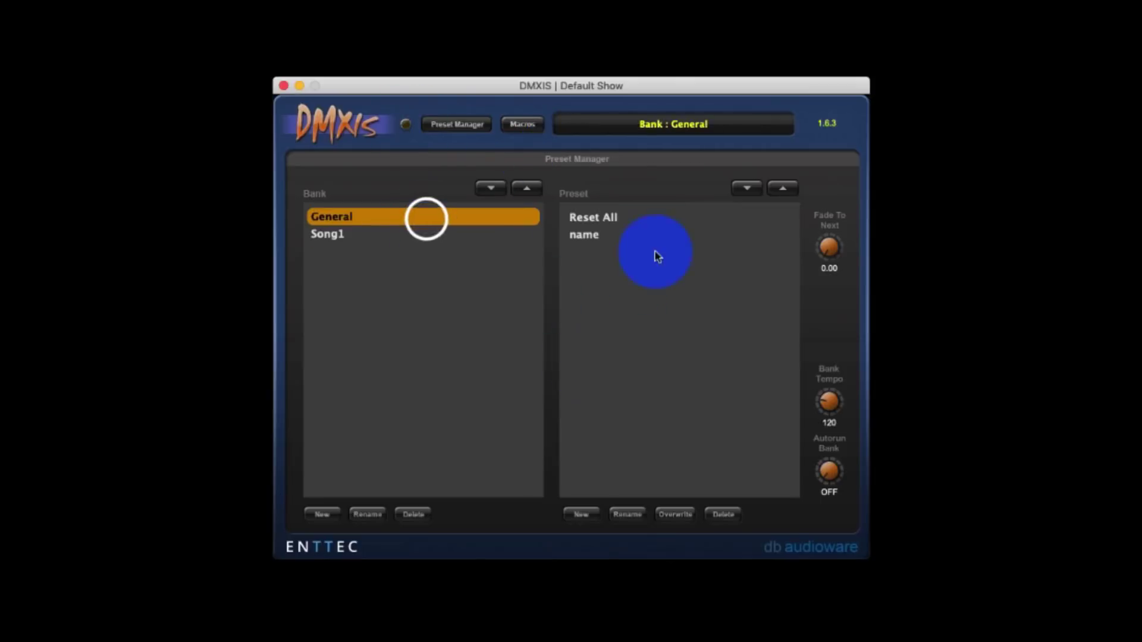
click(455, 123)
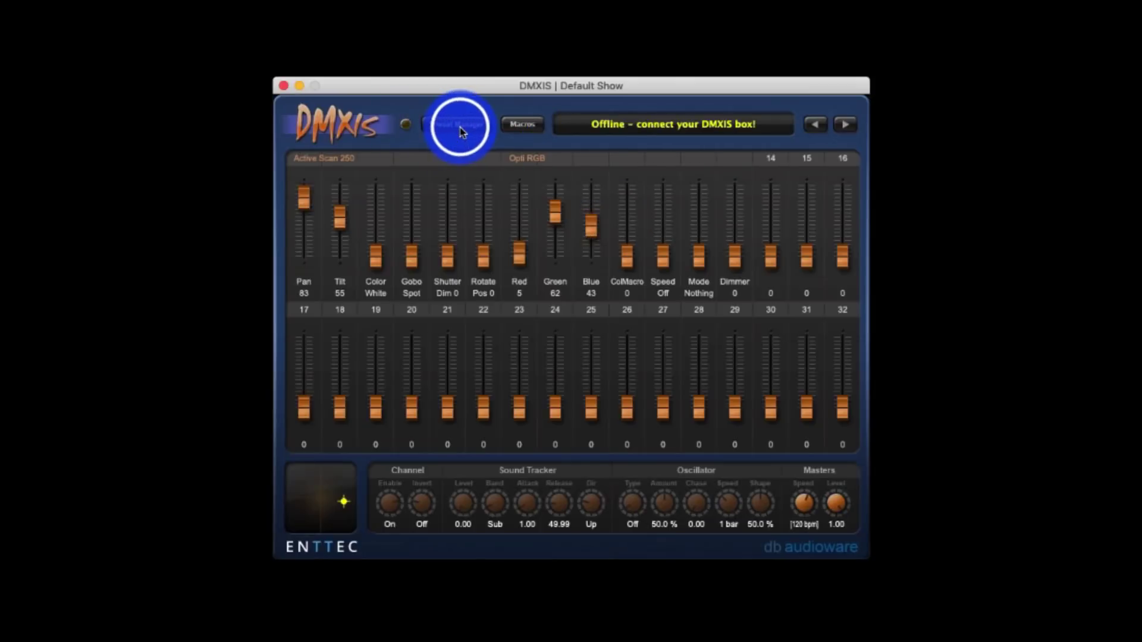
click(457, 124)
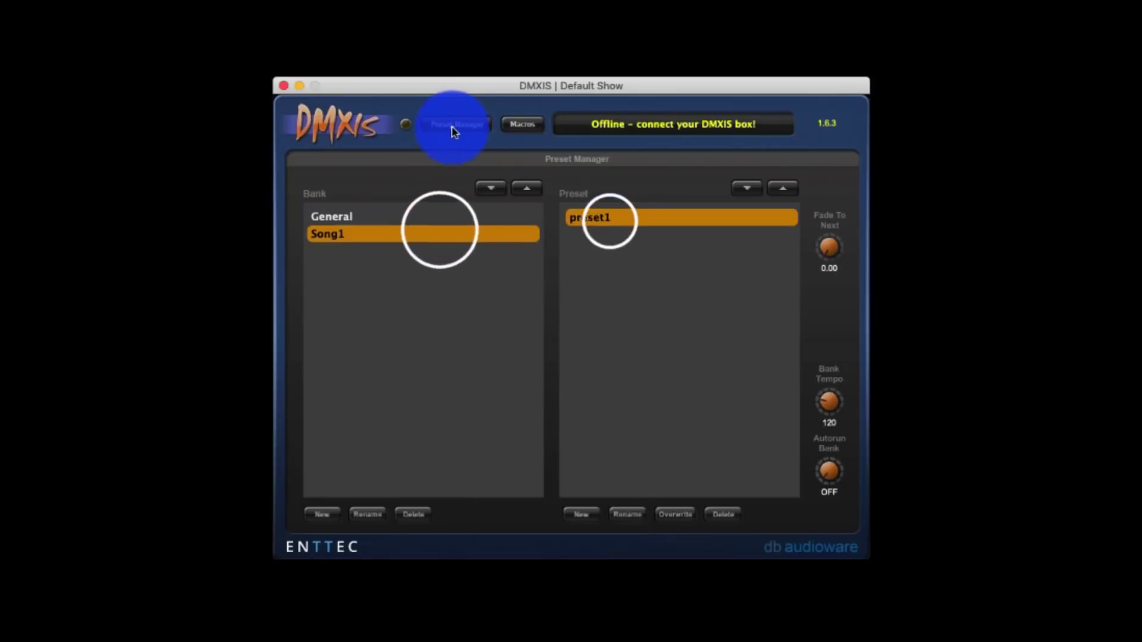
click(454, 123)
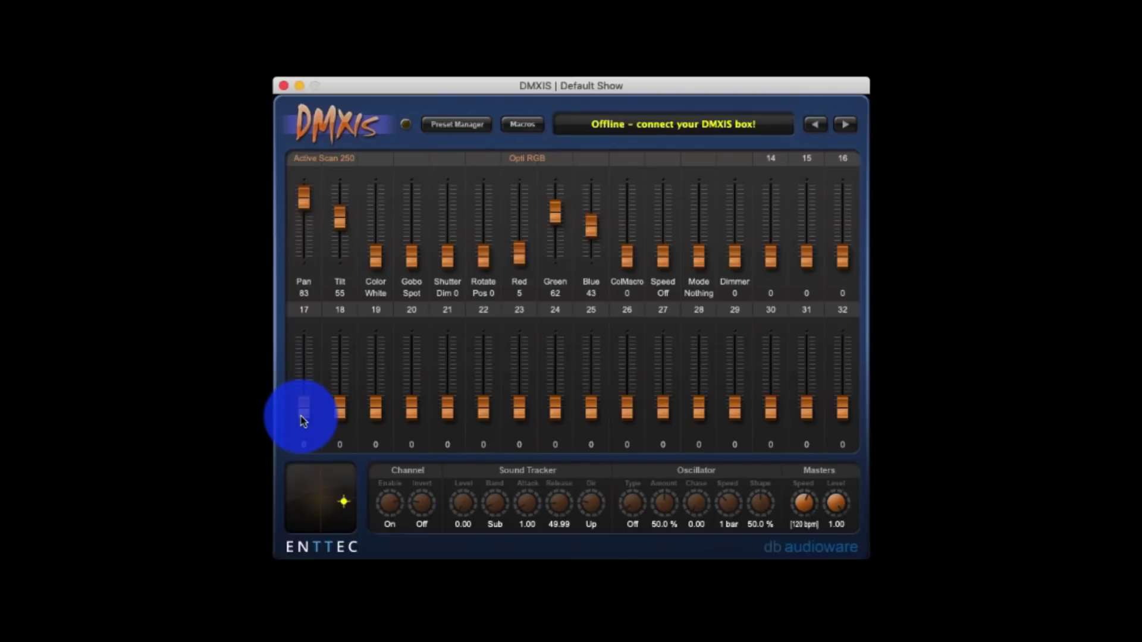
- Page the fader view further along to DMX channels 65–96
drag(301, 419, 302, 346)
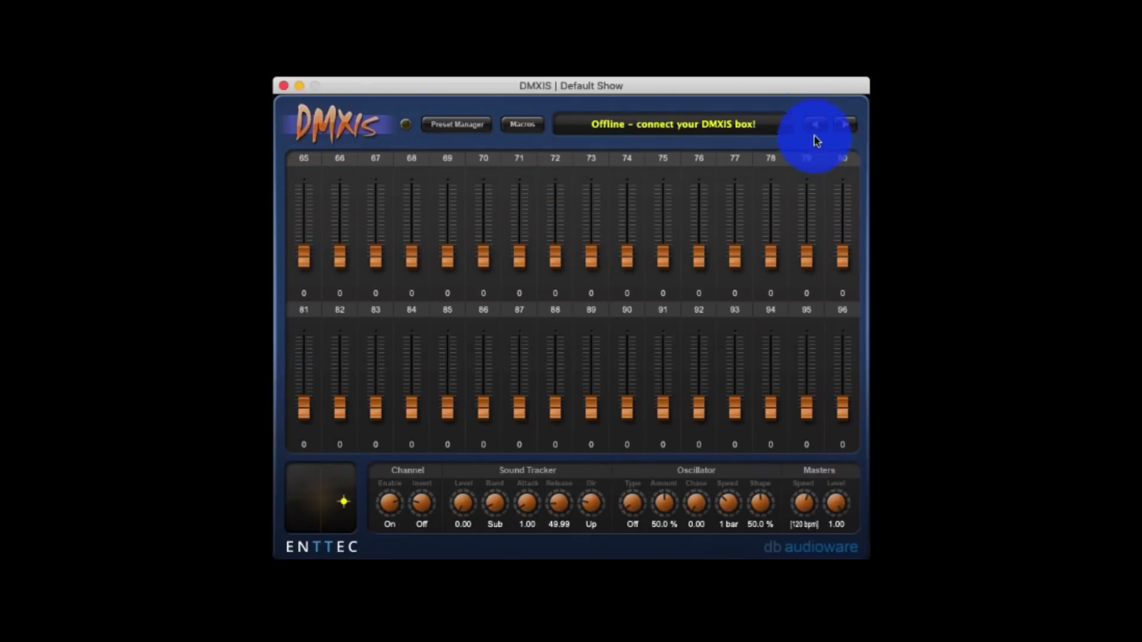
click(815, 125)
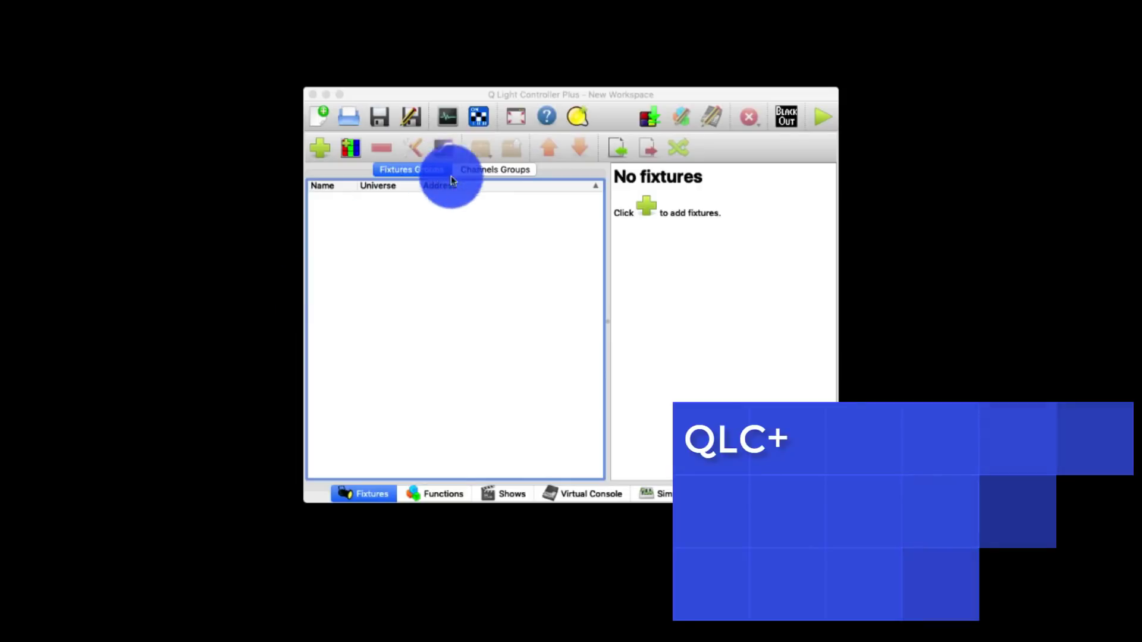
- Patch a Giotto Spot 400 at address 4 and review its channel details
click(319, 148)
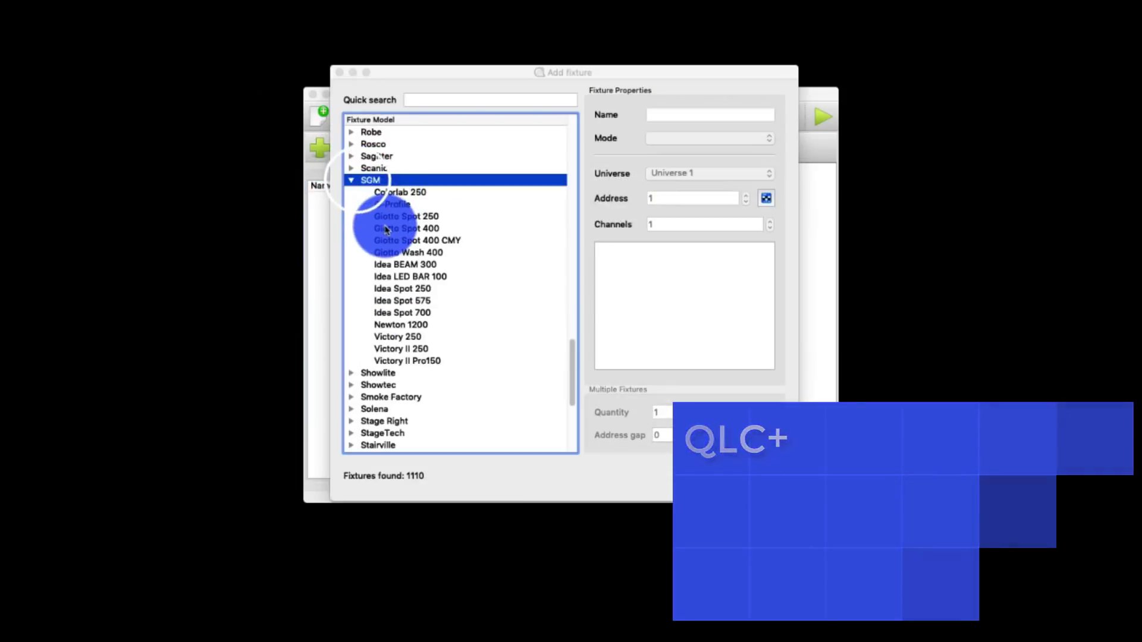
click(406, 228)
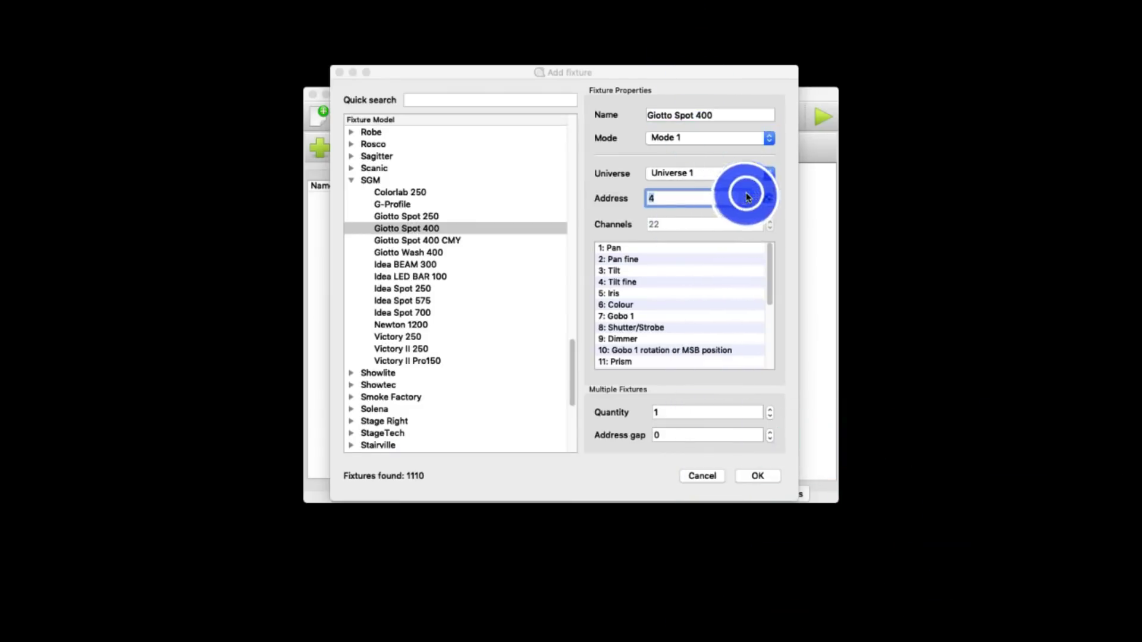
mouse_move(758, 476)
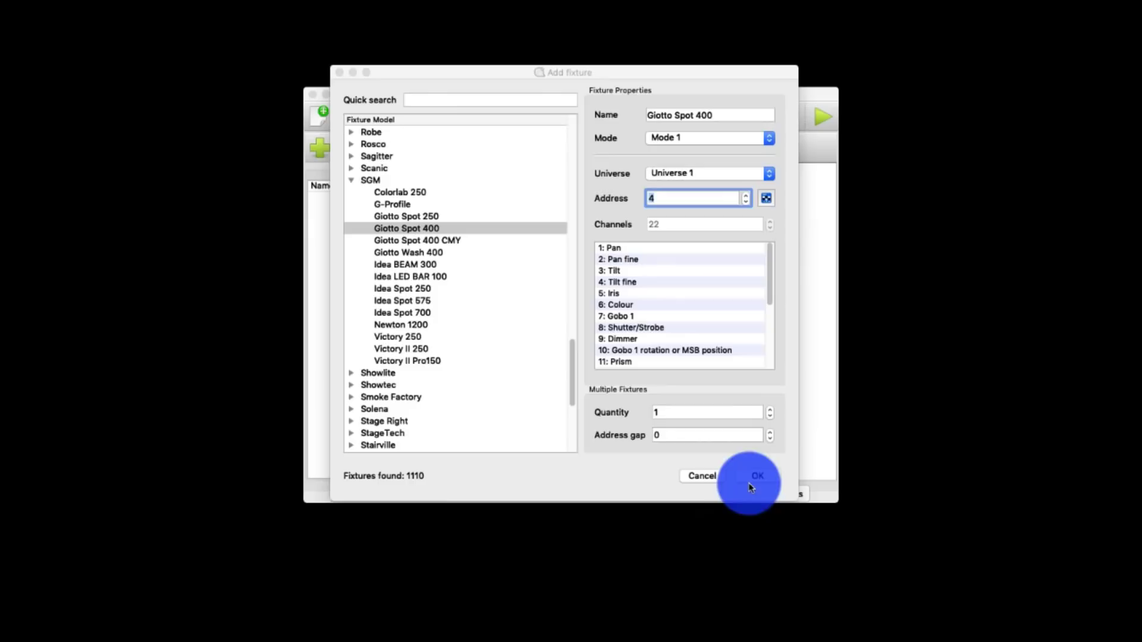
click(757, 476)
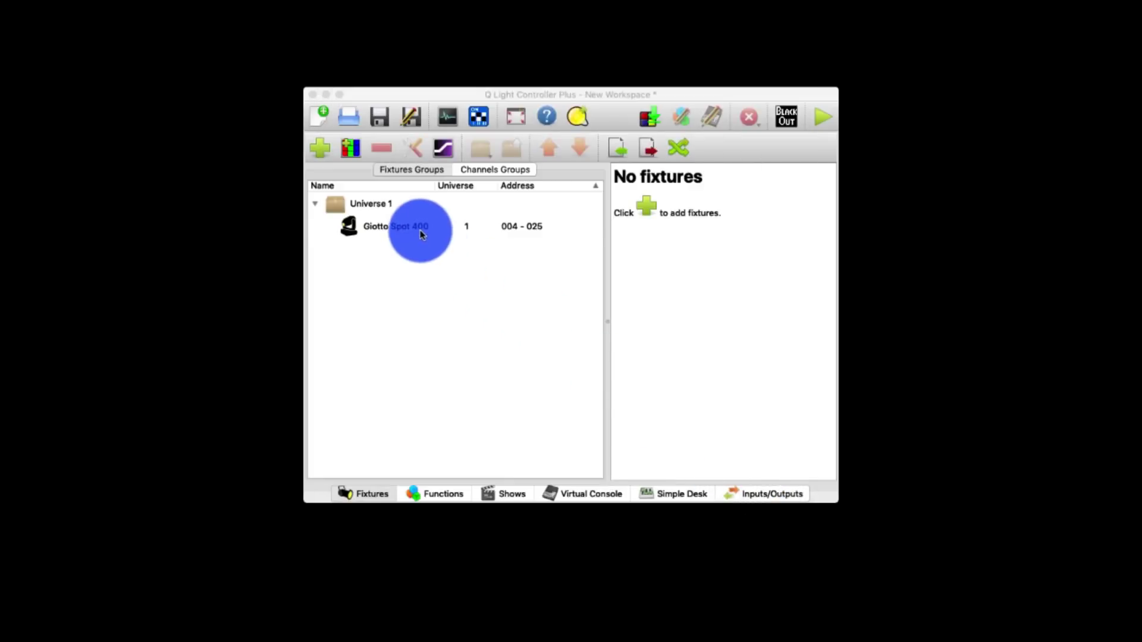
click(396, 226)
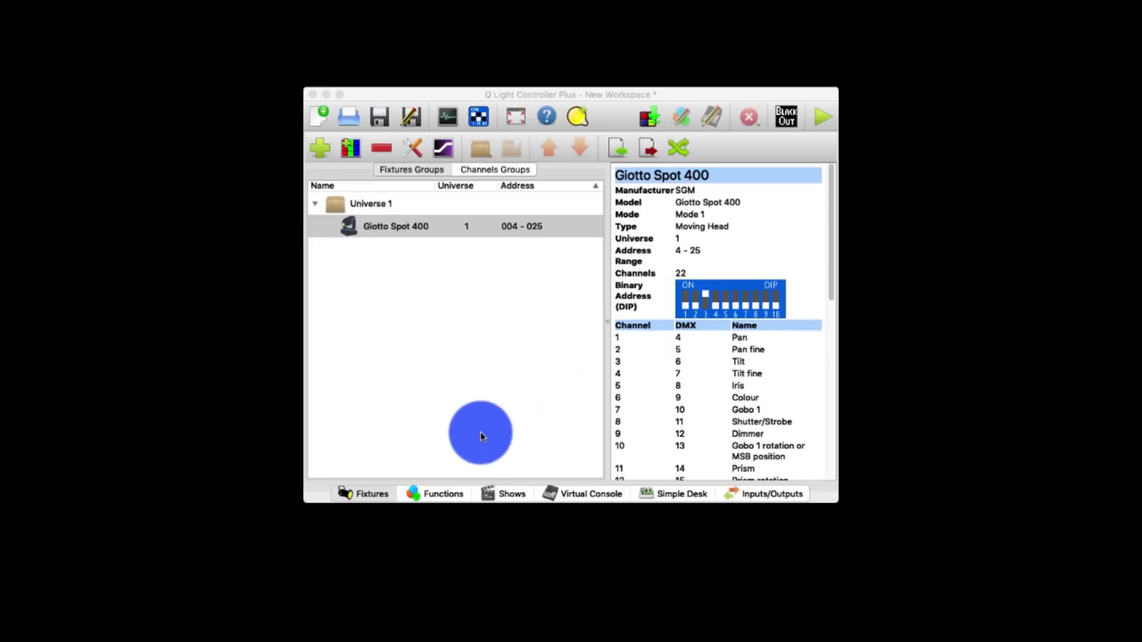
mouse_move(406, 202)
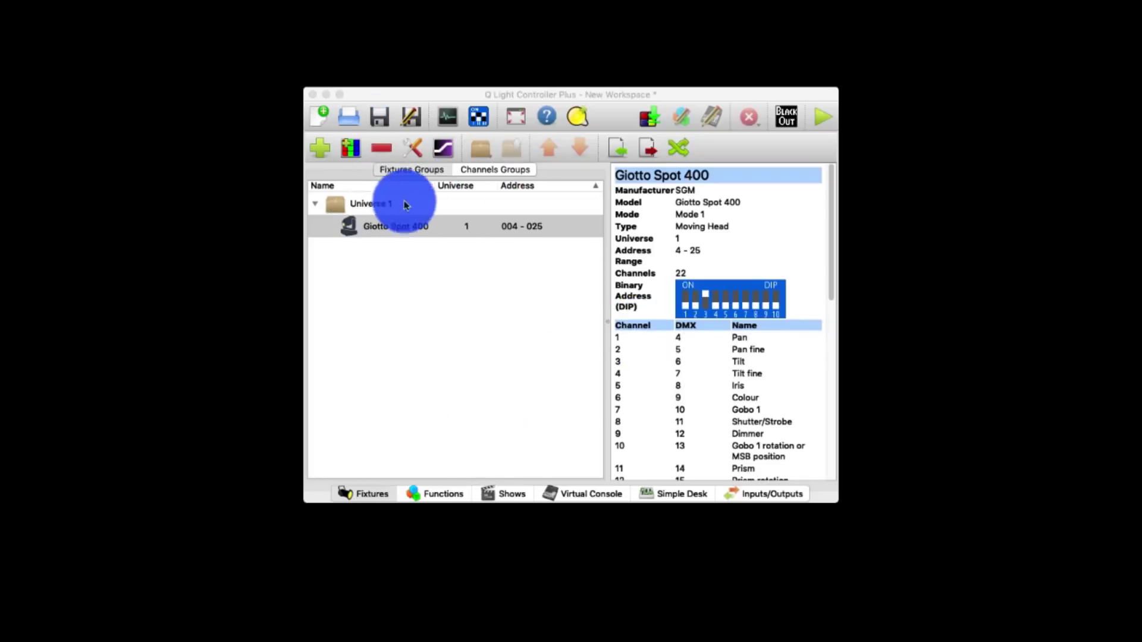
click(494, 169)
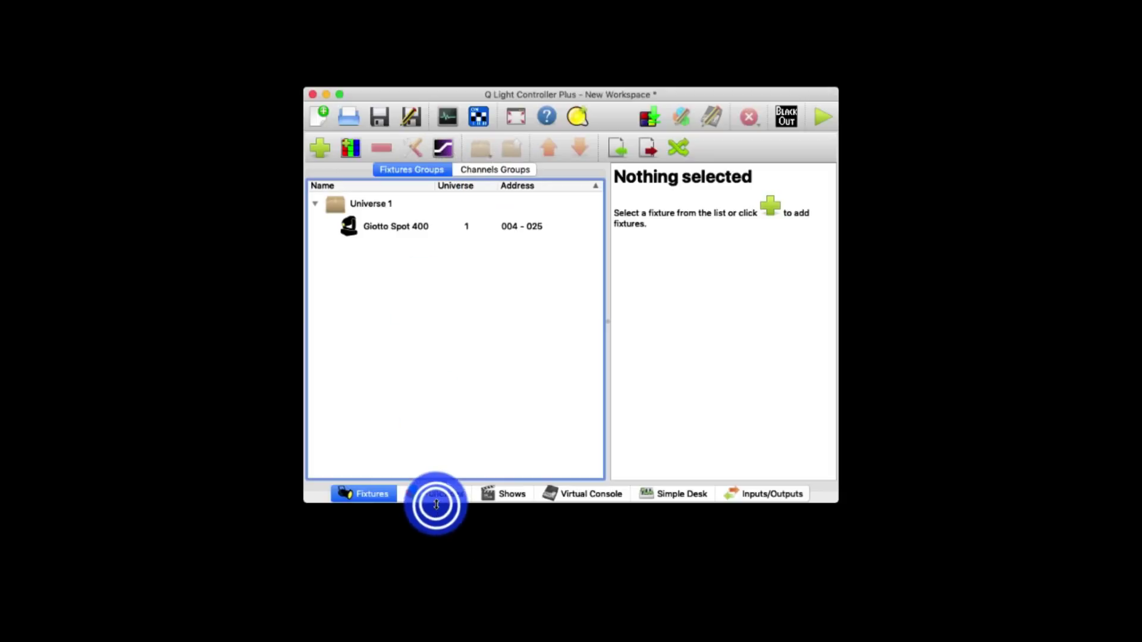
- Add new sequence and chaser functions in the Functions list, dismissing the file chooser
click(441, 493)
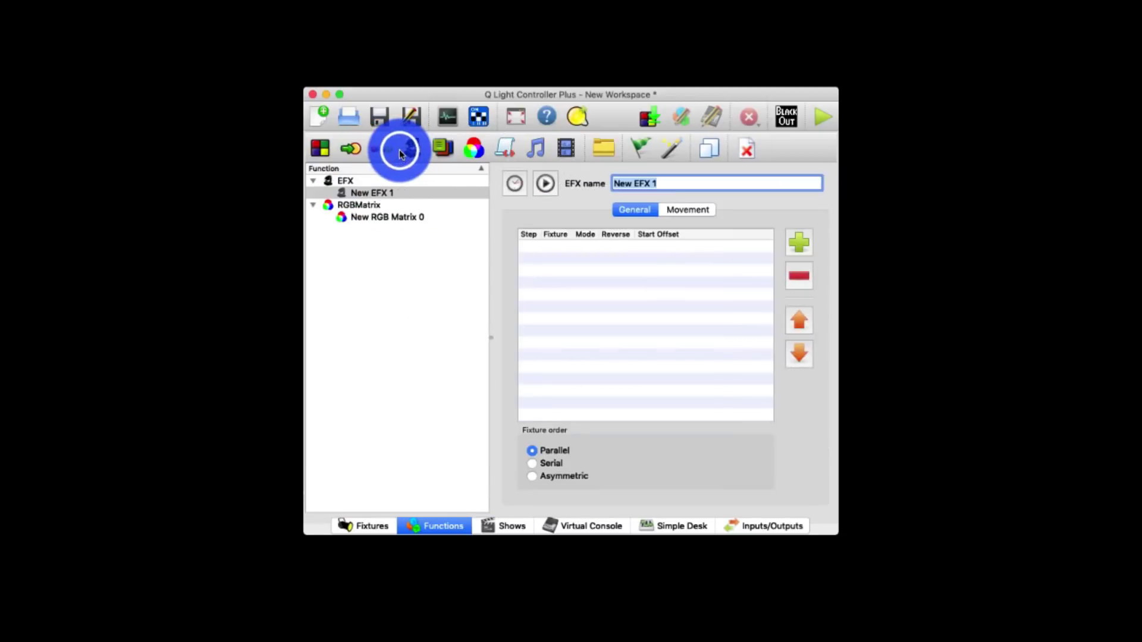
click(380, 149)
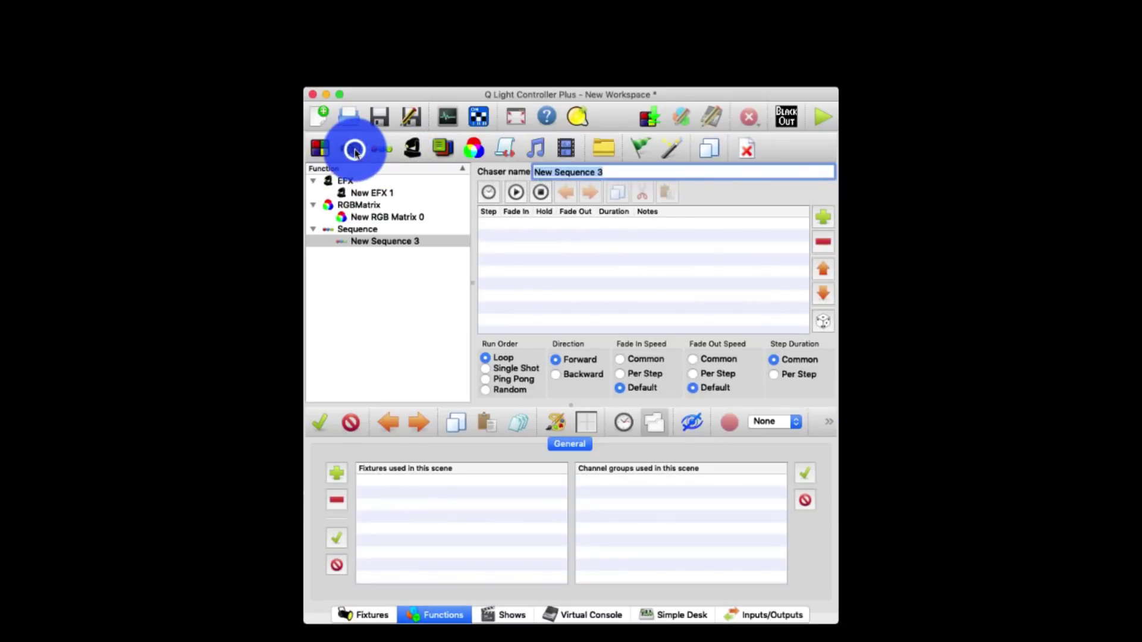
click(320, 149)
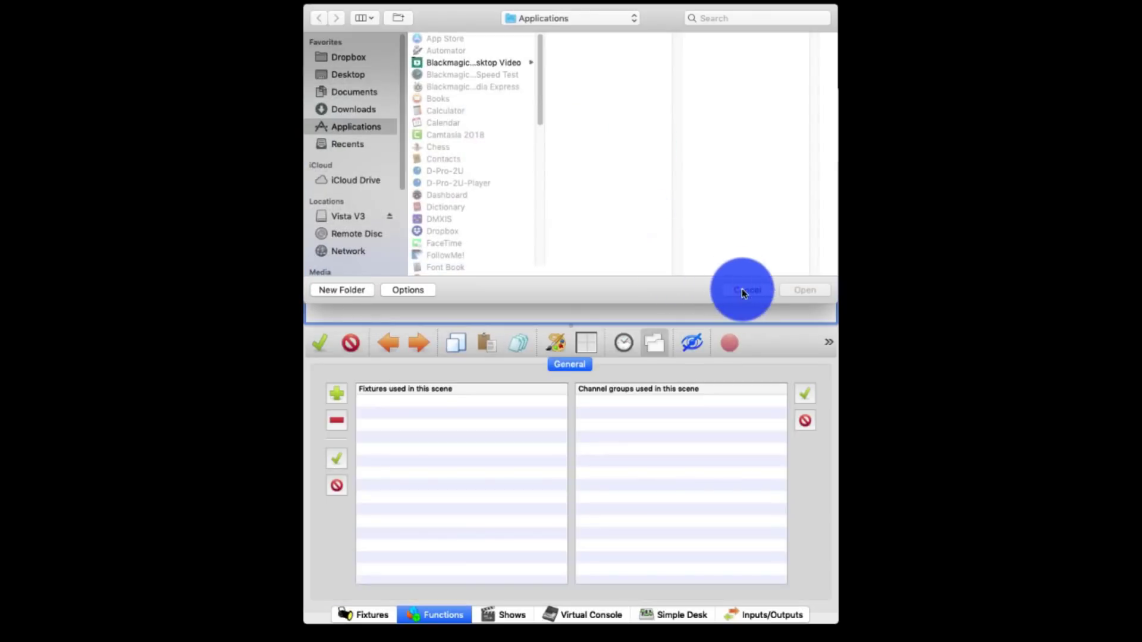
click(741, 290)
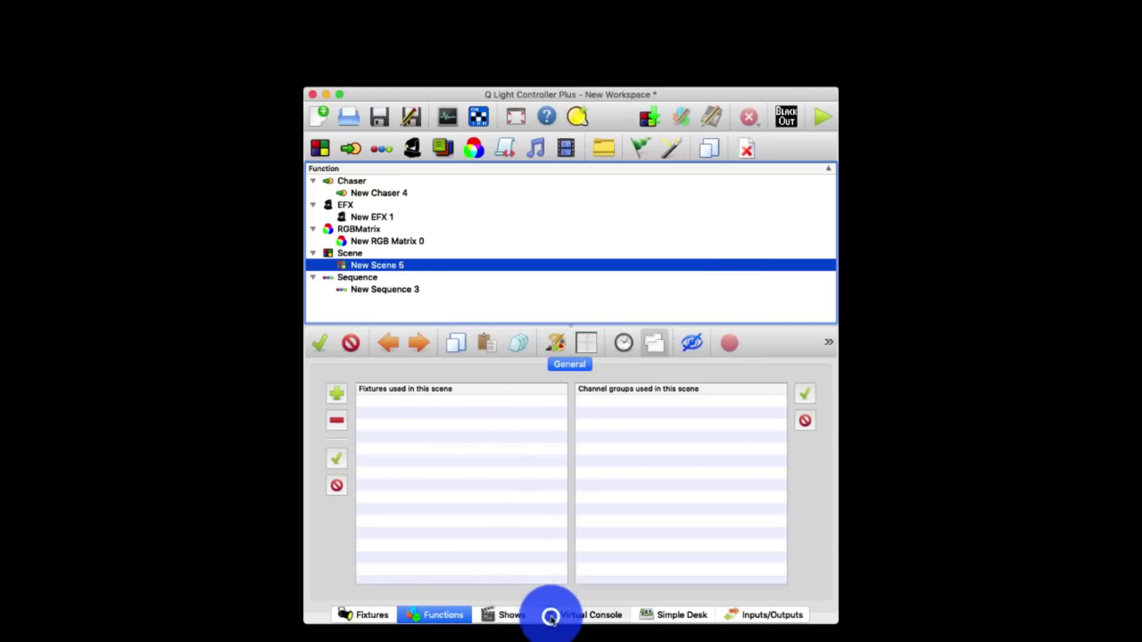
- View the virtual console, simple desk faders and the Universe 1 input/output mapping
click(681, 615)
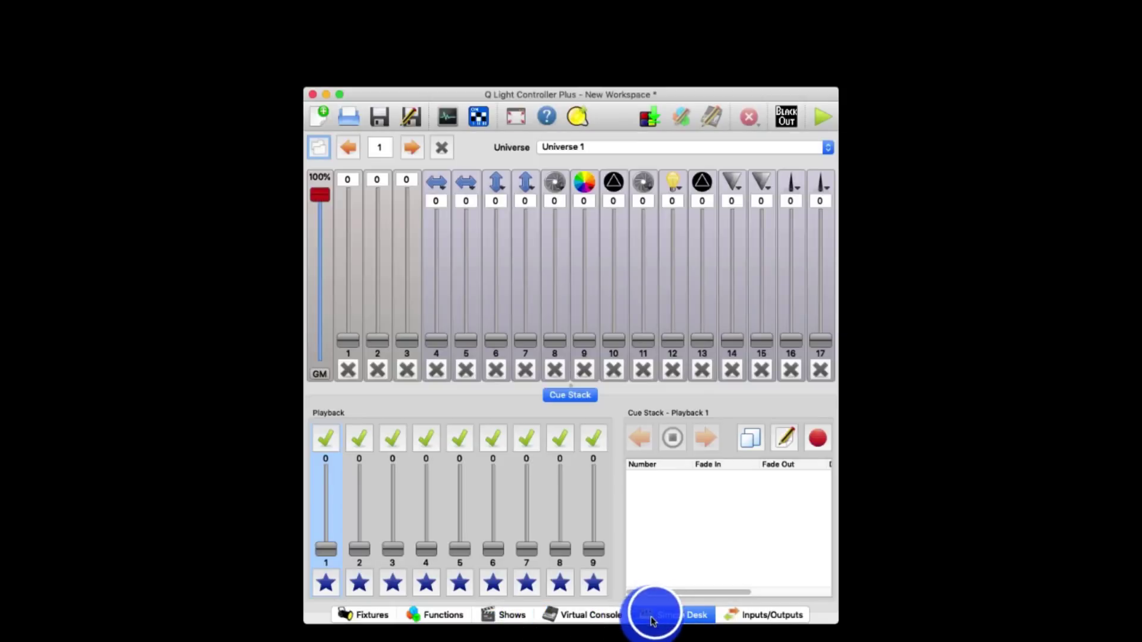
click(652, 613)
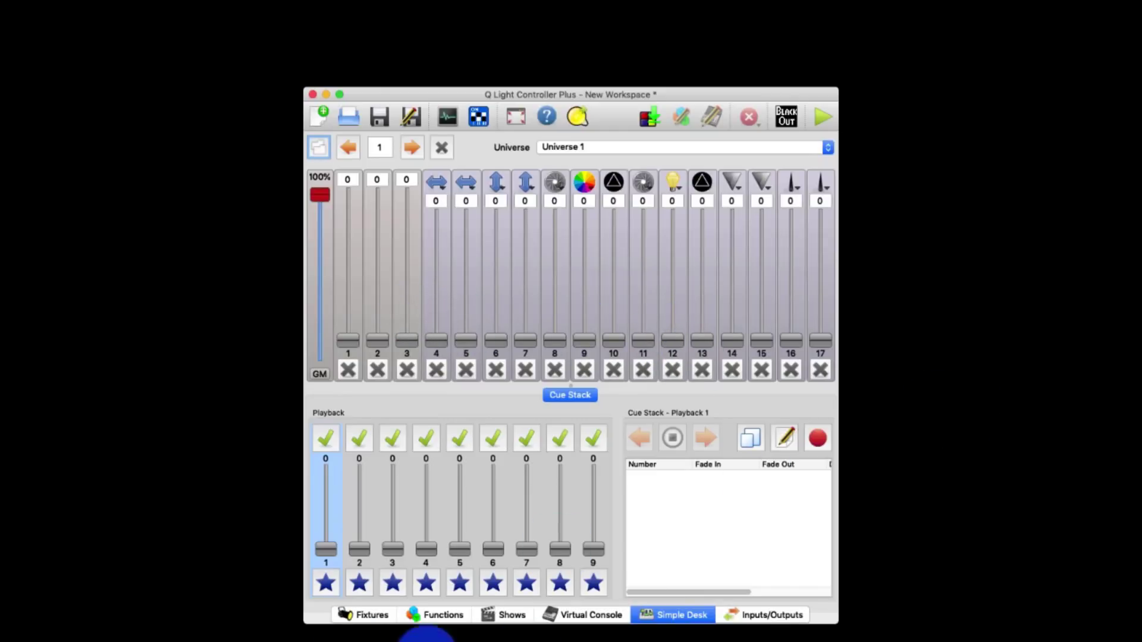
click(763, 613)
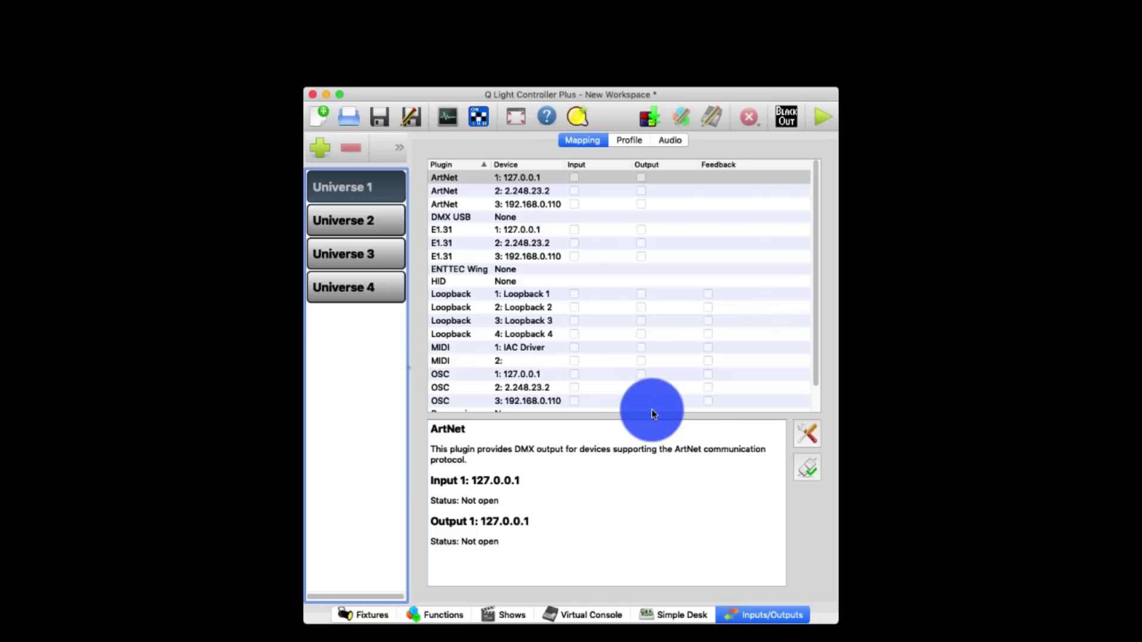
mouse_move(516, 218)
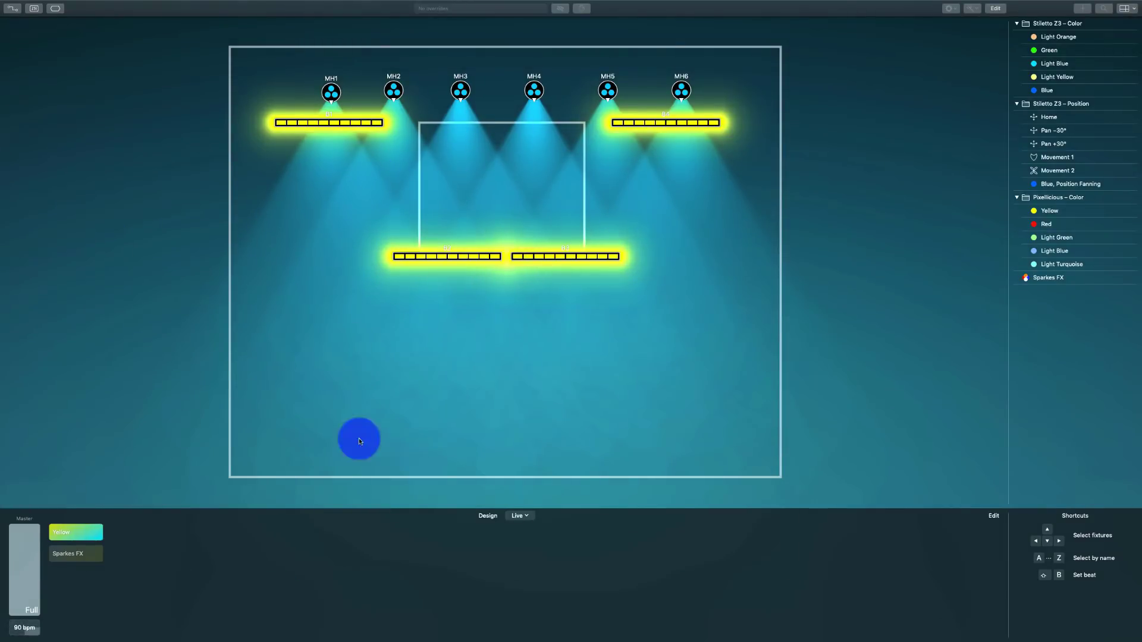
- Select moving heads MH1–MH6 on the Lightkey live stage plot
drag(357, 440, 305, 447)
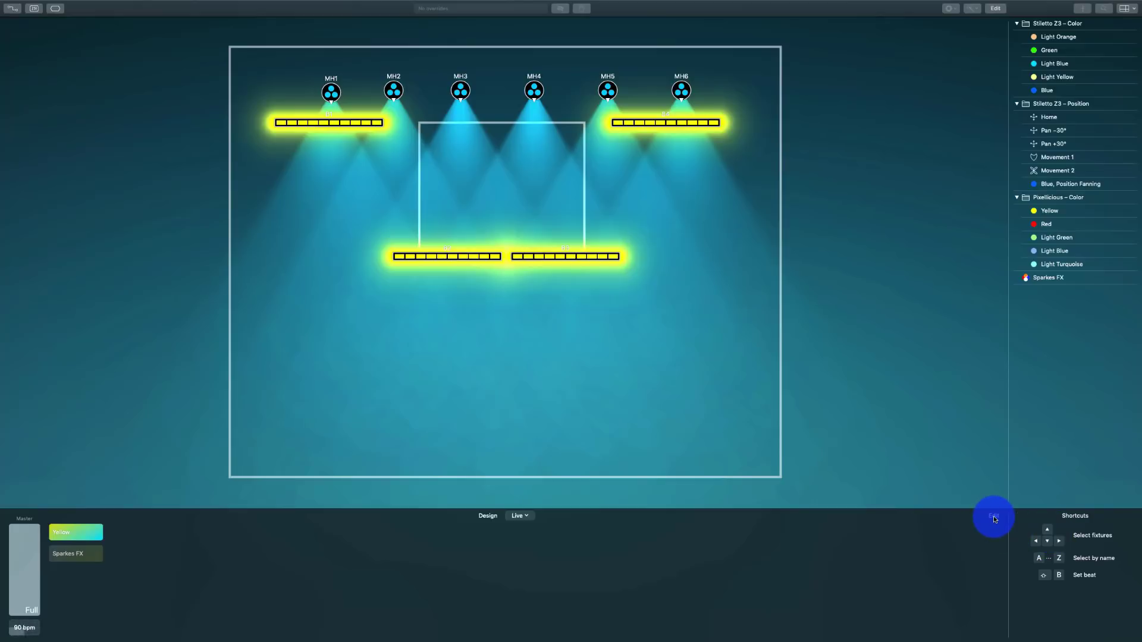
mouse_move(218, 156)
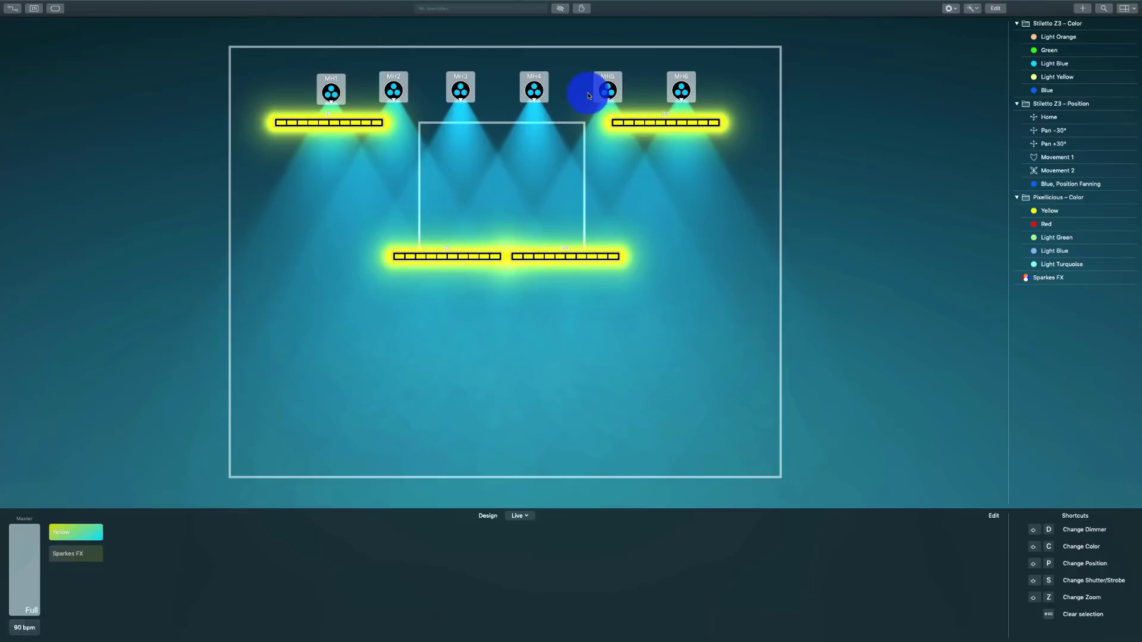
click(587, 95)
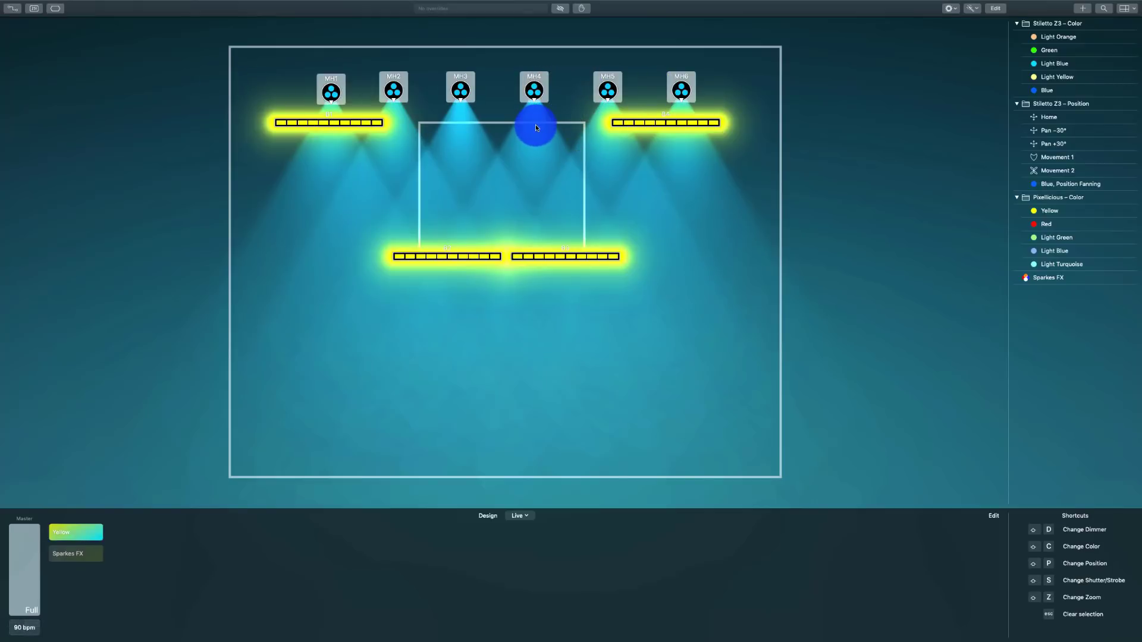
drag(535, 127, 491, 140)
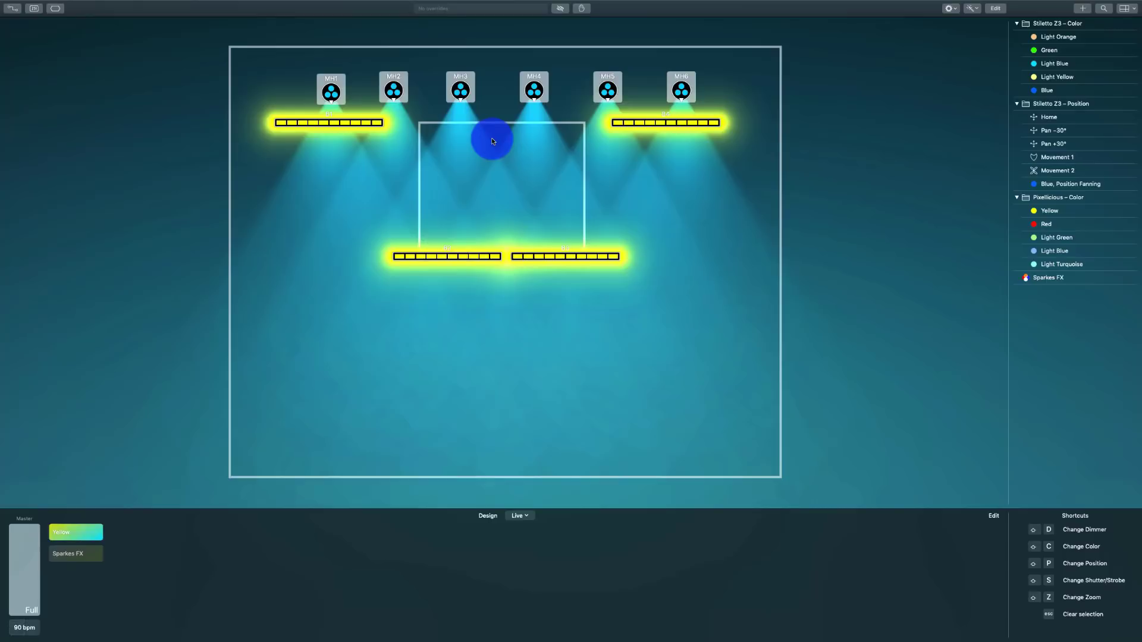
drag(492, 139, 564, 166)
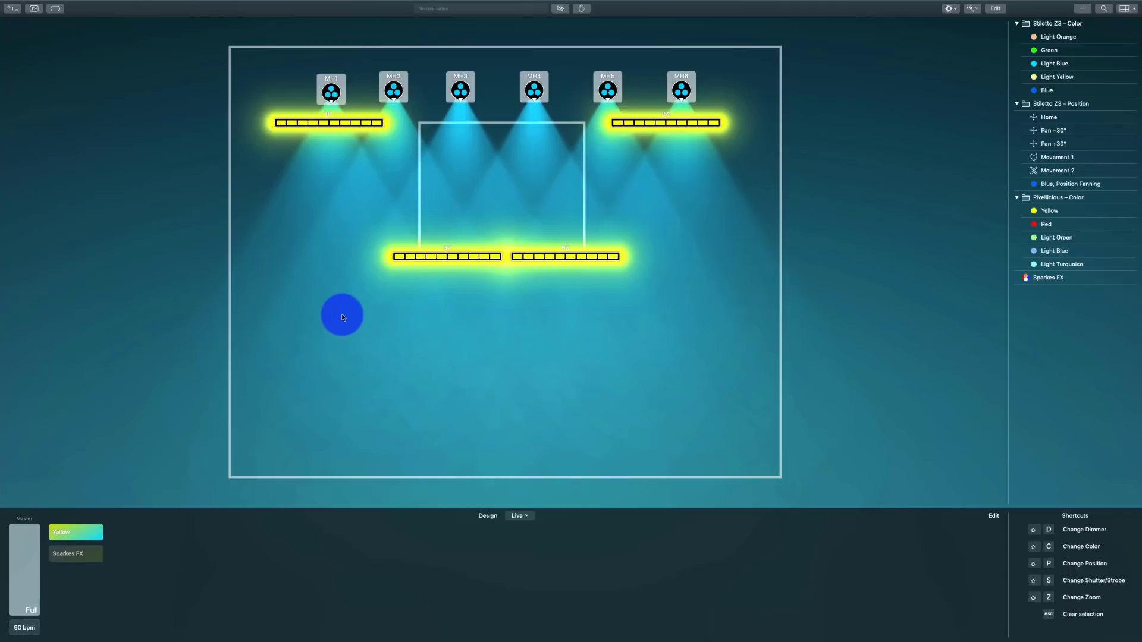
drag(343, 317, 354, 286)
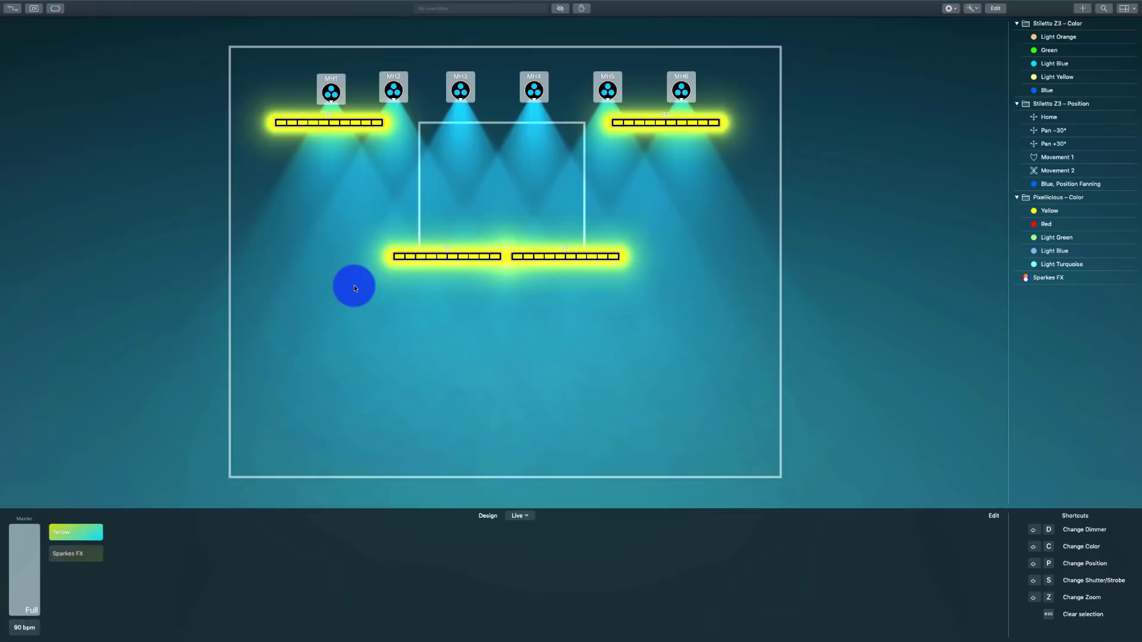
drag(354, 286, 431, 268)
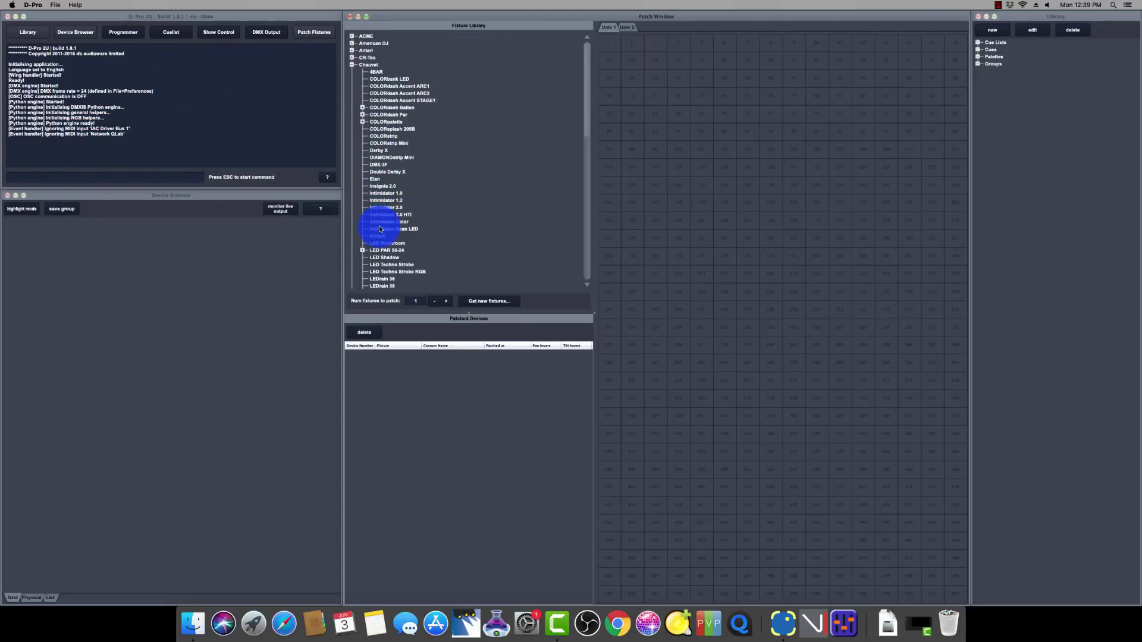
- Patch an Intimidator Scan LED at device 1 and four LED PAR 56-24 fixtures
double_click(393, 229)
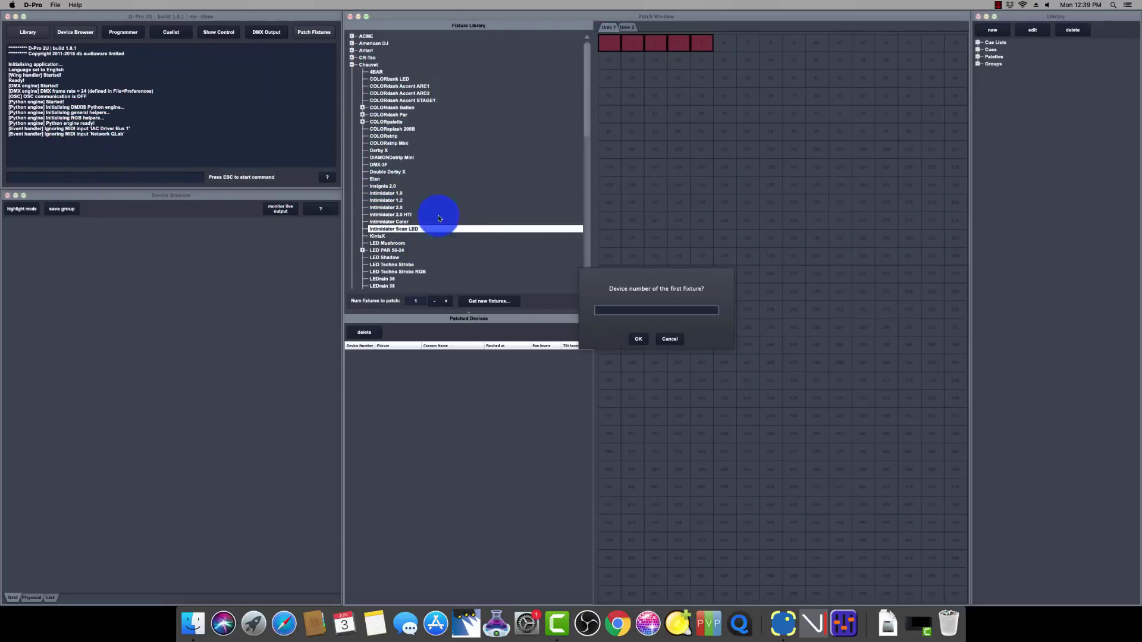
click(637, 339)
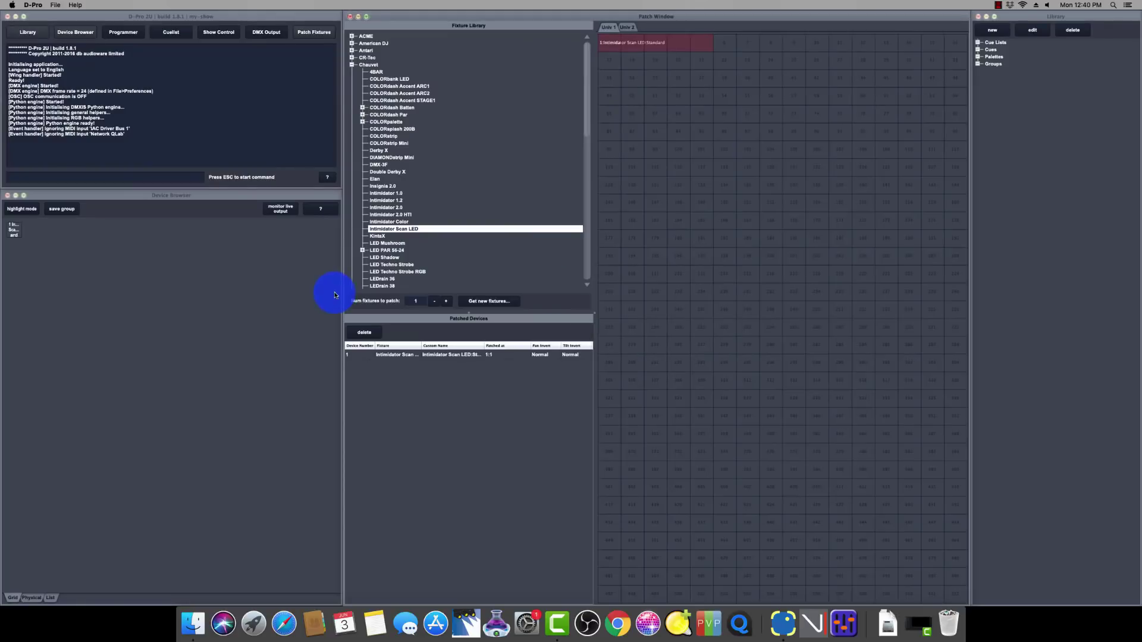
click(393, 257)
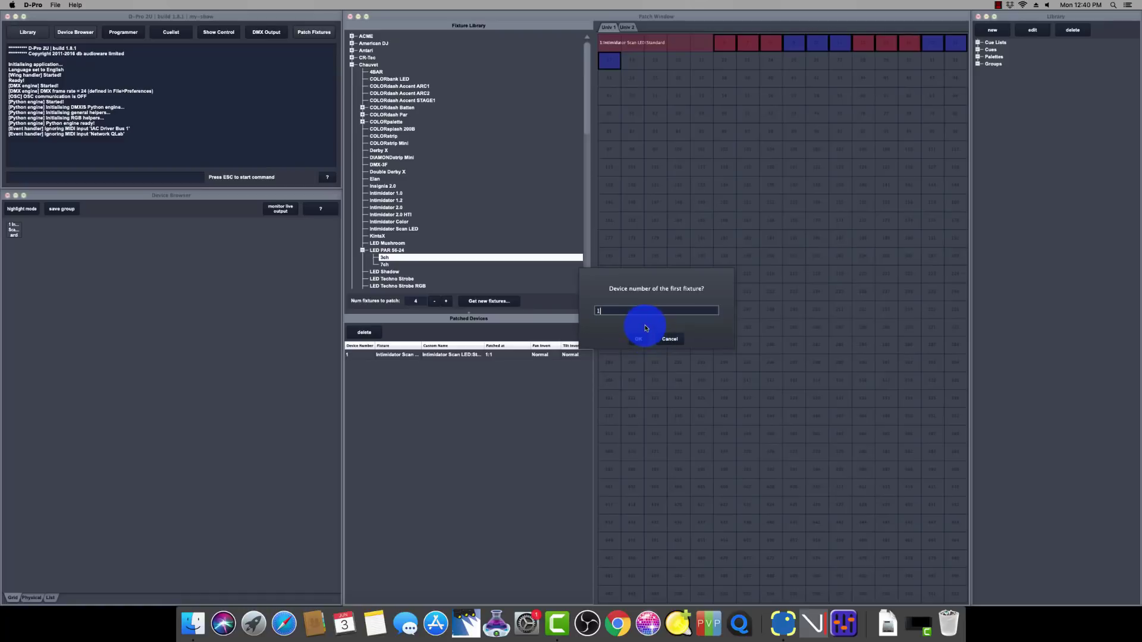
click(639, 339)
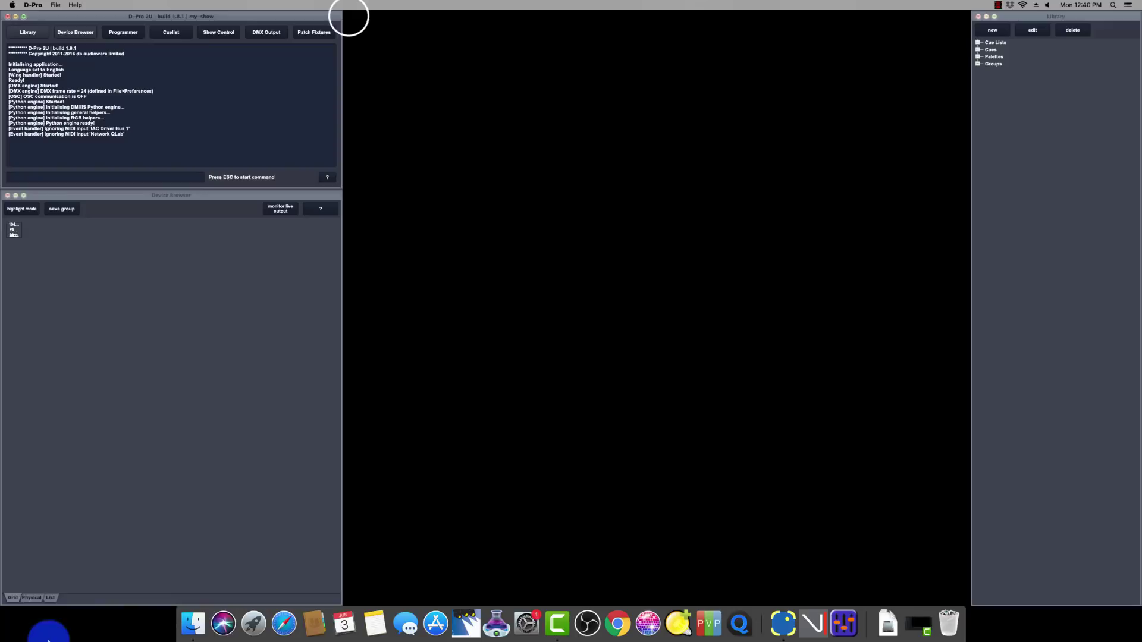
- Pick a red-heavy colour for LED PARs 101–104 in the programmer's colour field
click(50, 598)
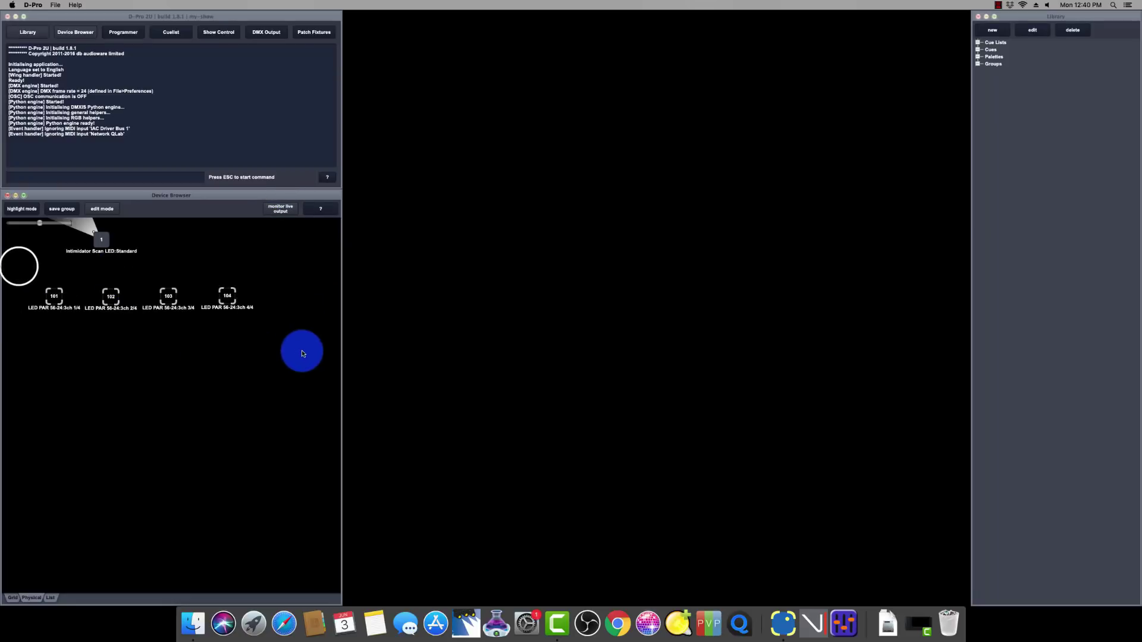
click(123, 32)
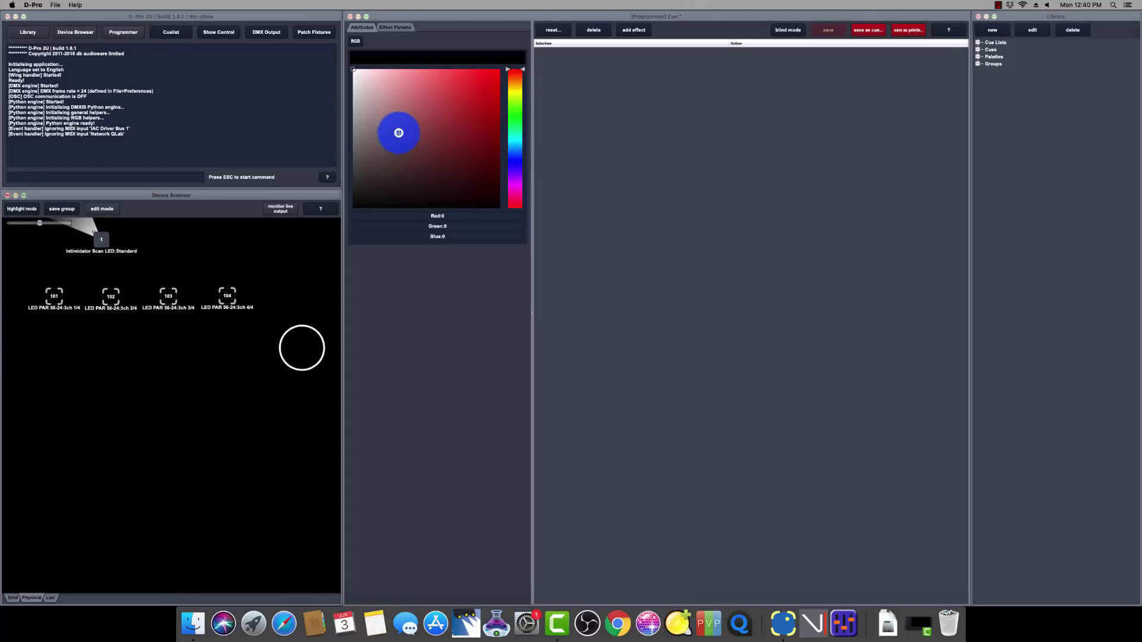
click(465, 168)
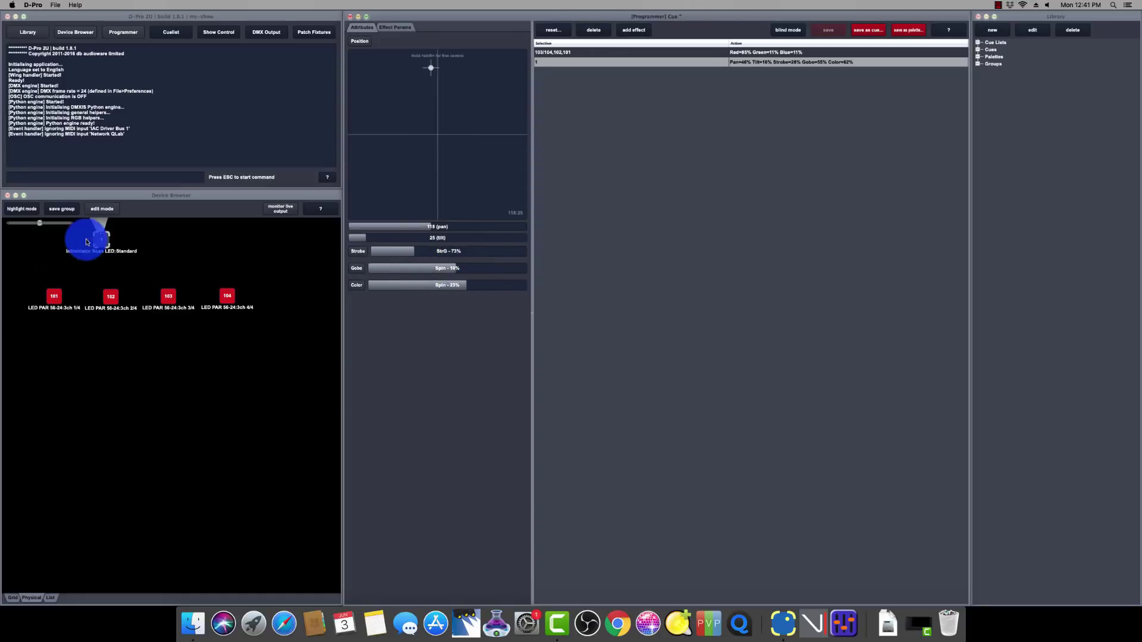
- Reposition the Intimidator Scan in the device layout and move to Show Control
drag(86, 240, 152, 279)
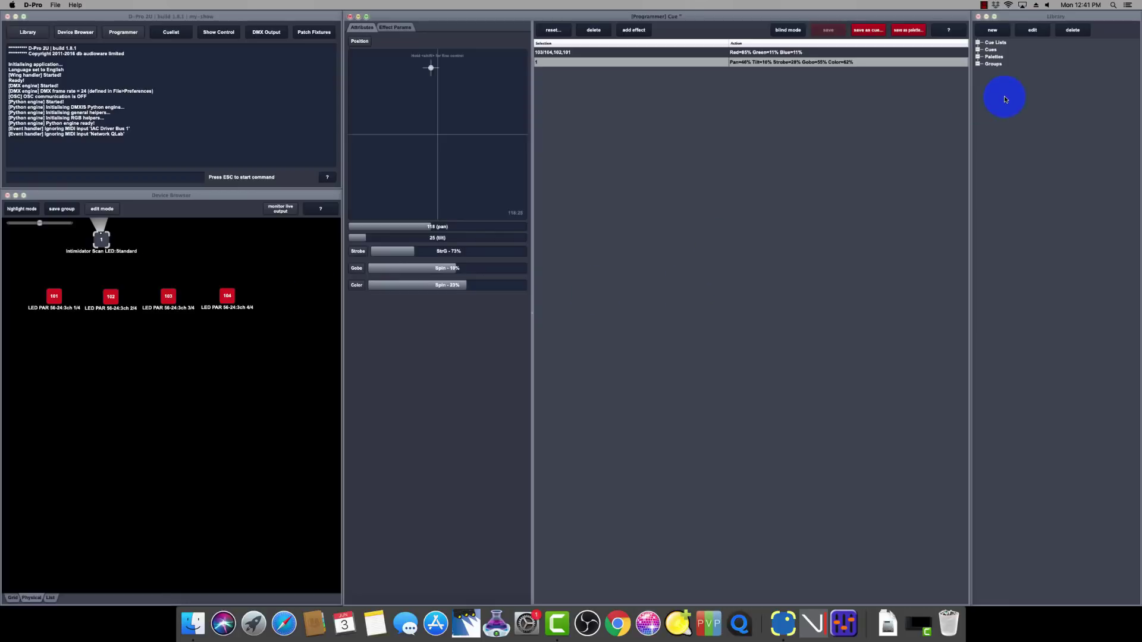
click(218, 32)
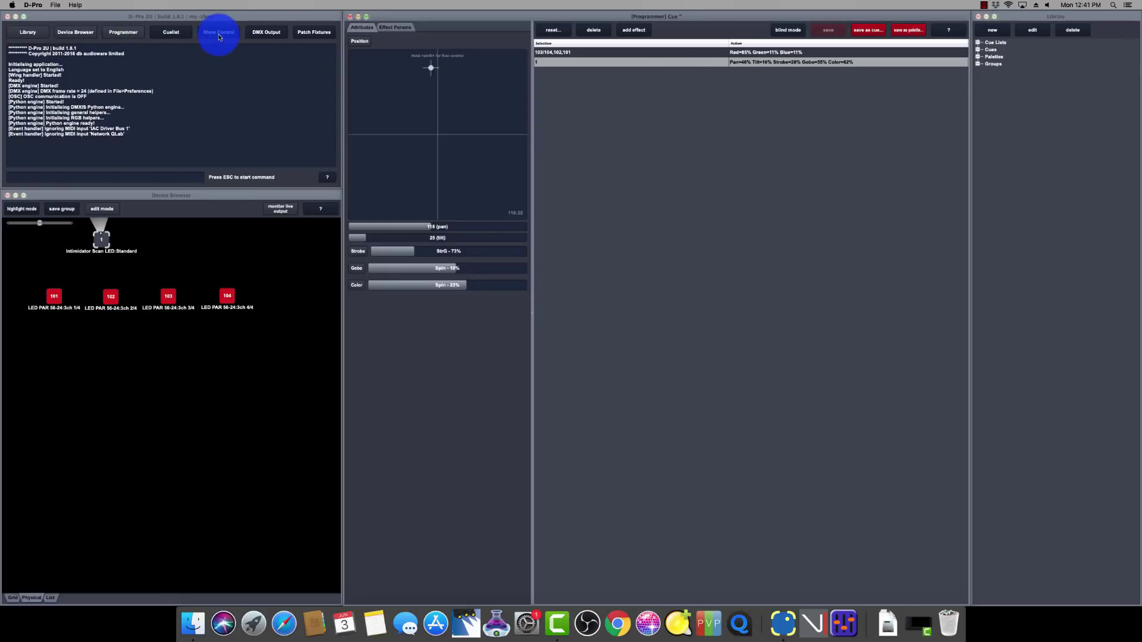
click(218, 32)
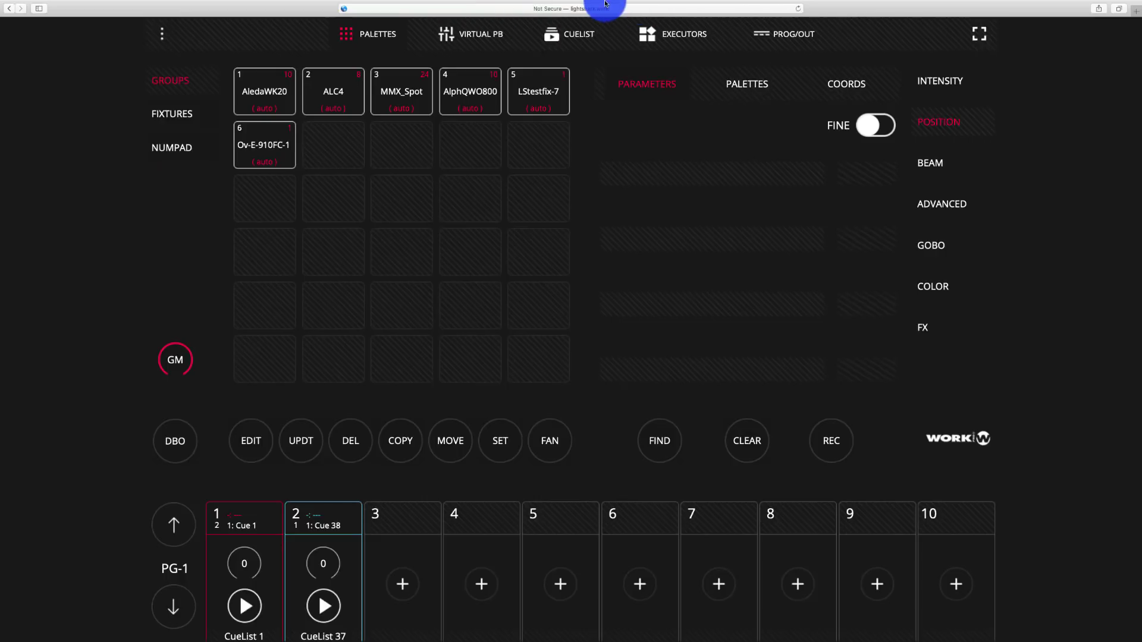
- View the LightShark Palettes page with its six fixture group buttons
click(334, 138)
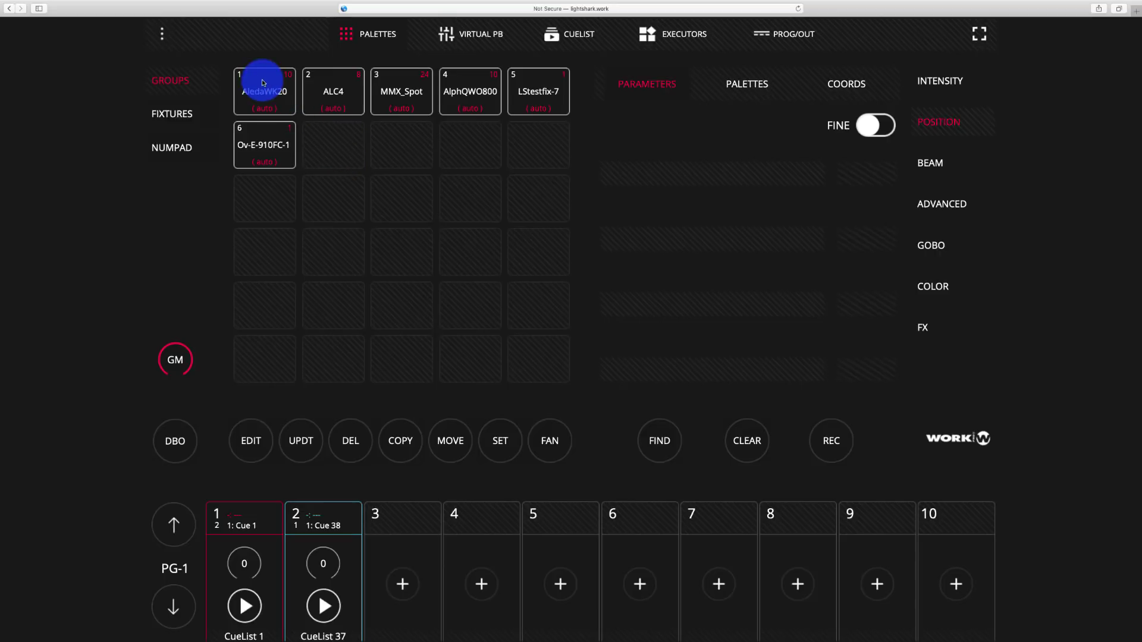
- Review the patched AledaWK20 fixtures from the menu's Patch page, then exit back
click(162, 34)
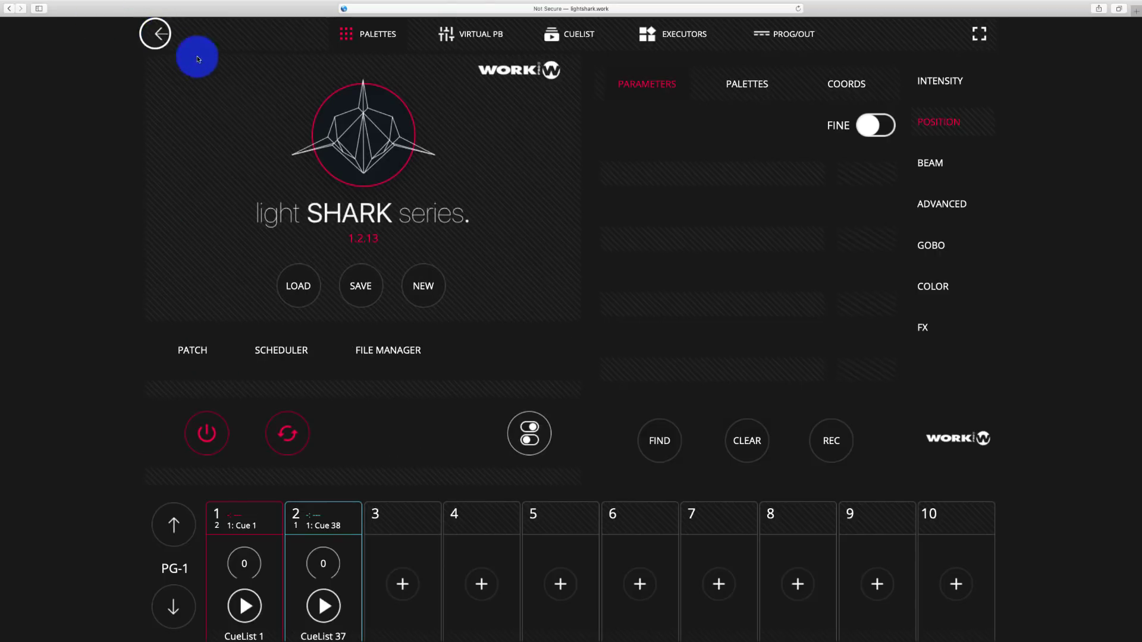
click(192, 350)
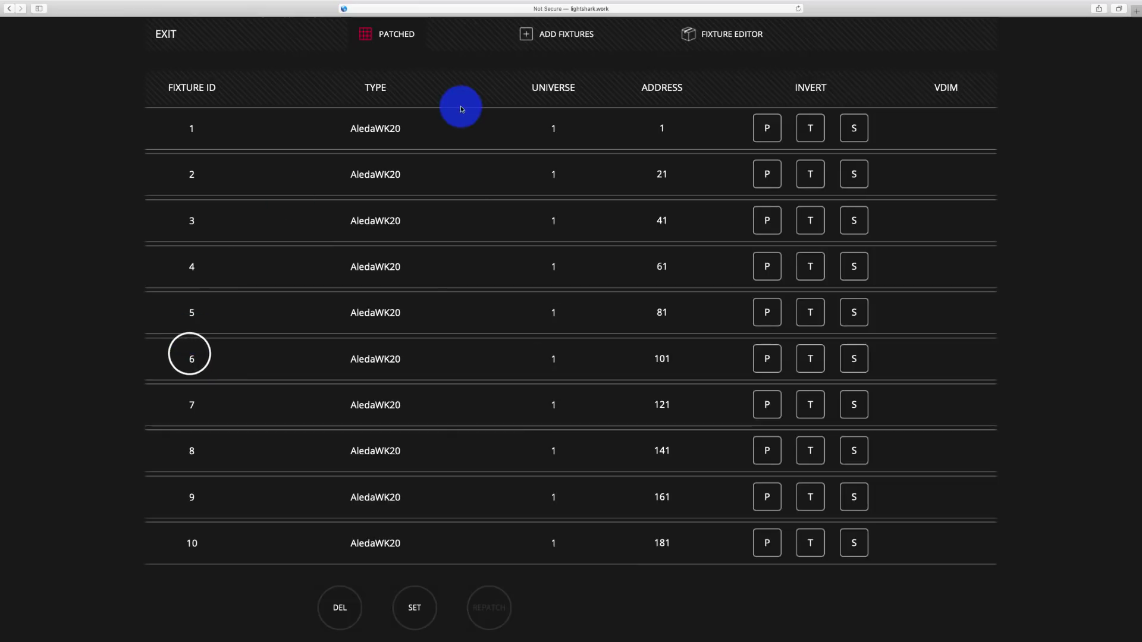
click(556, 33)
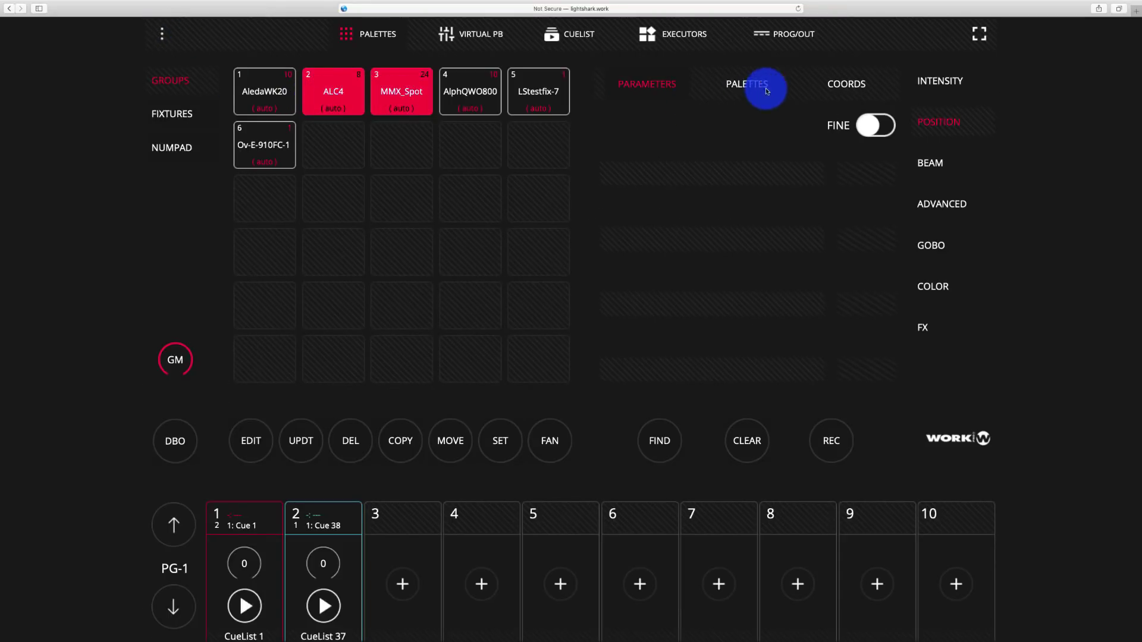
- Set the groups' dimmer, then aim MMX_Spot to about 45% pan and 46% tilt in the coords grid
click(938, 80)
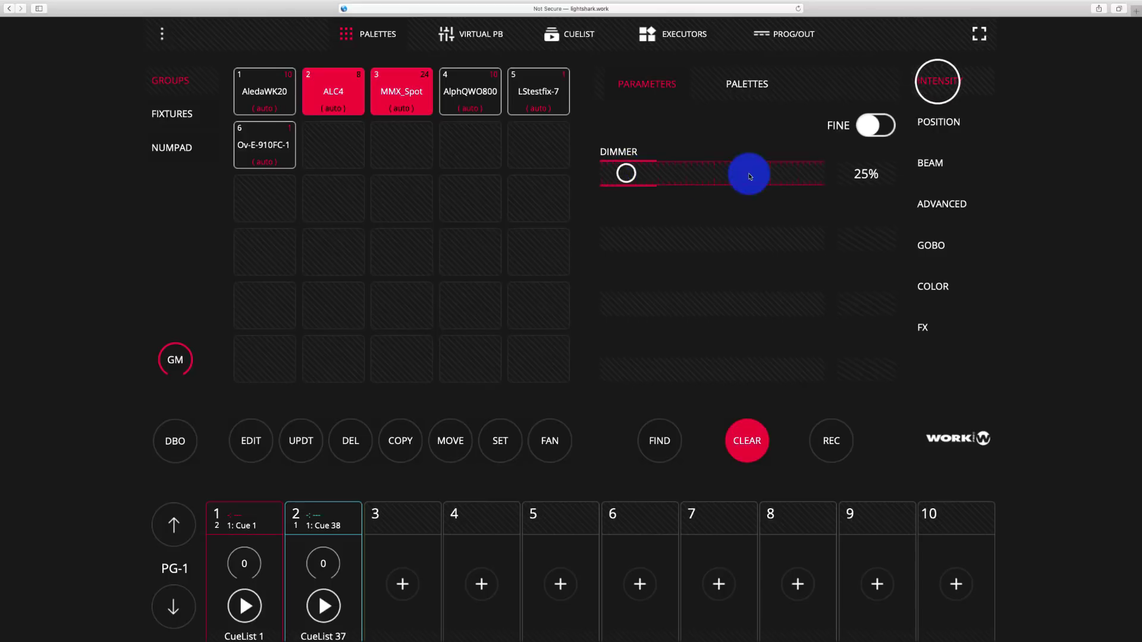
click(939, 122)
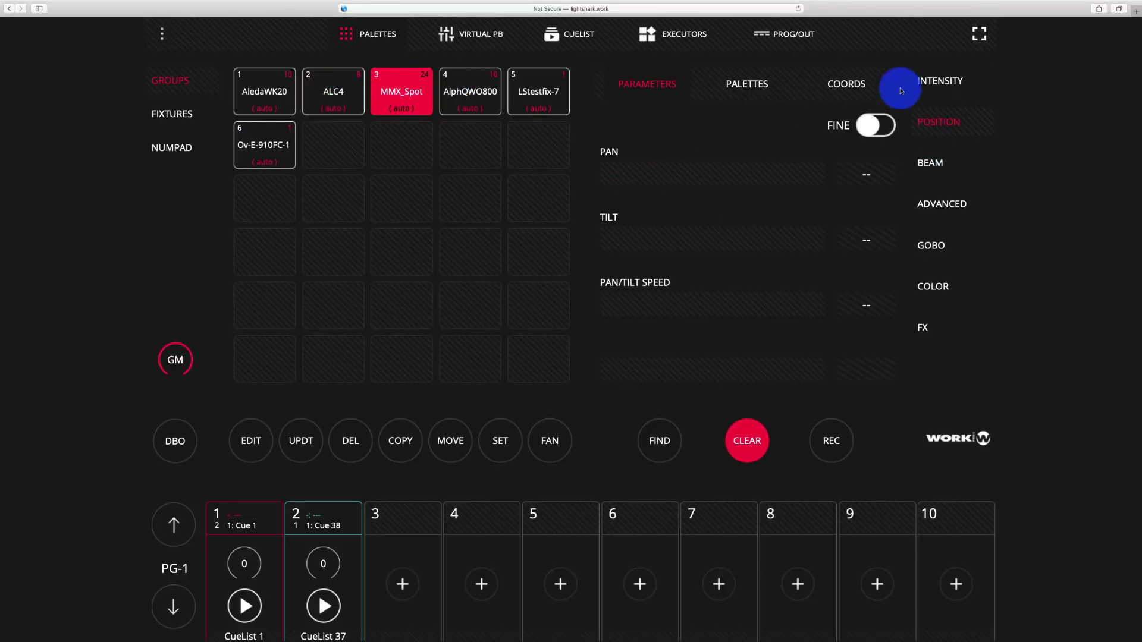
click(846, 84)
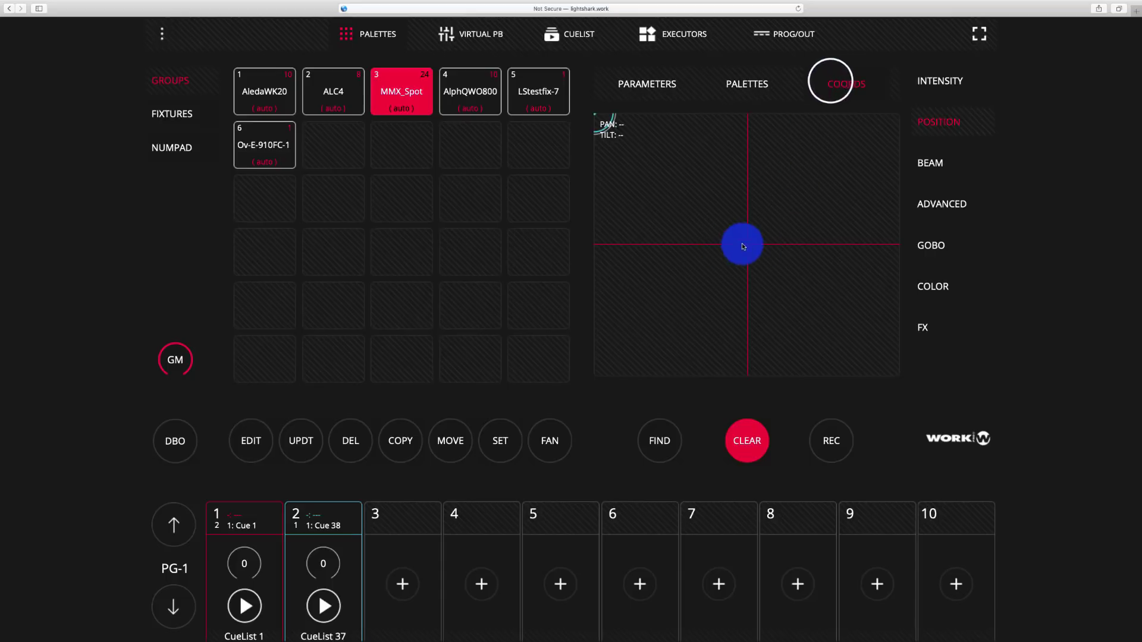
drag(742, 244, 705, 177)
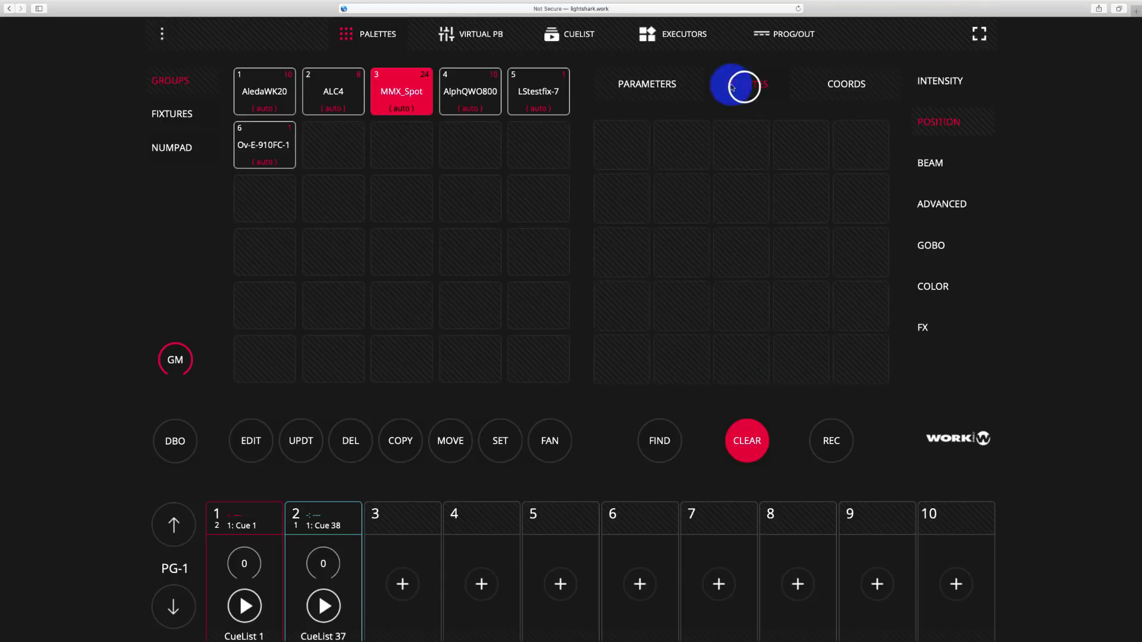
click(646, 84)
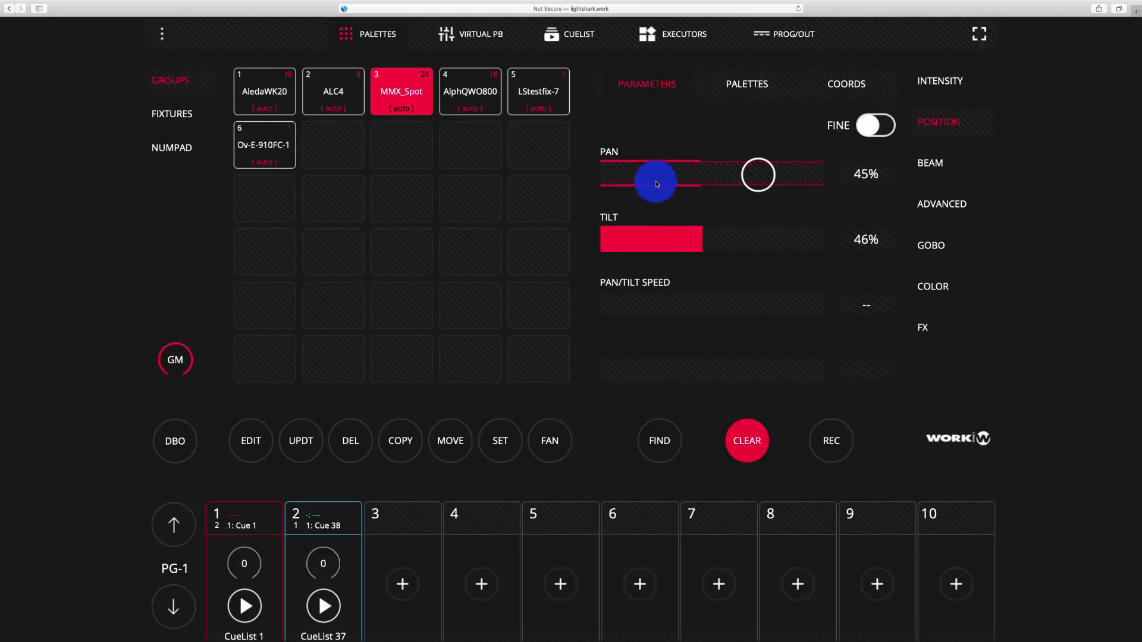
click(746, 84)
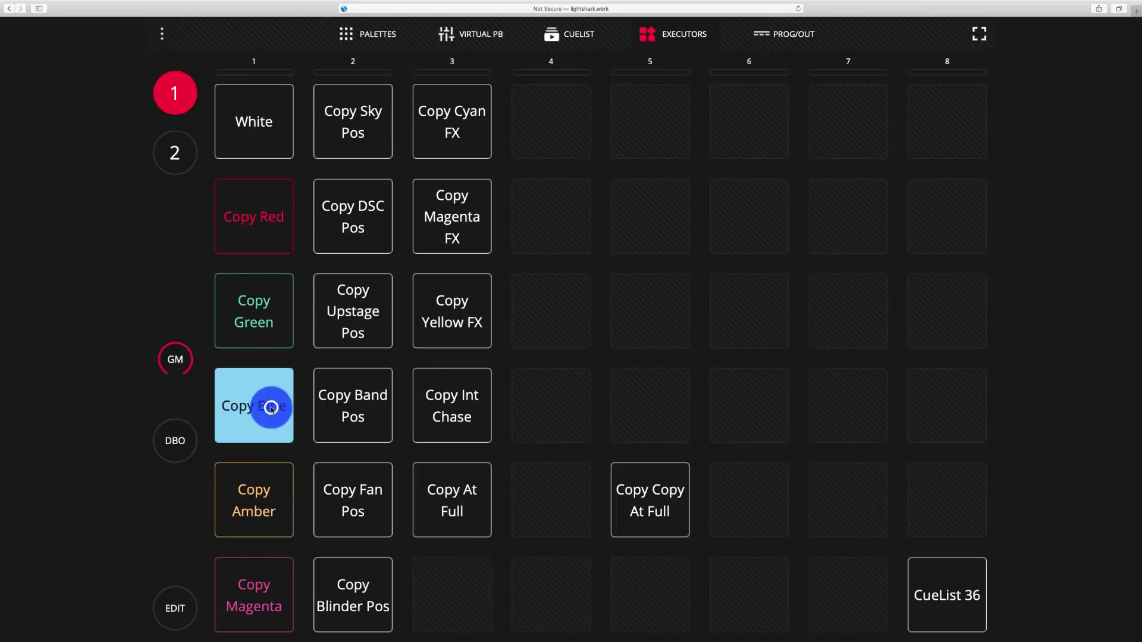
- Play the Copy Blue colour executor from the executors page
click(451, 500)
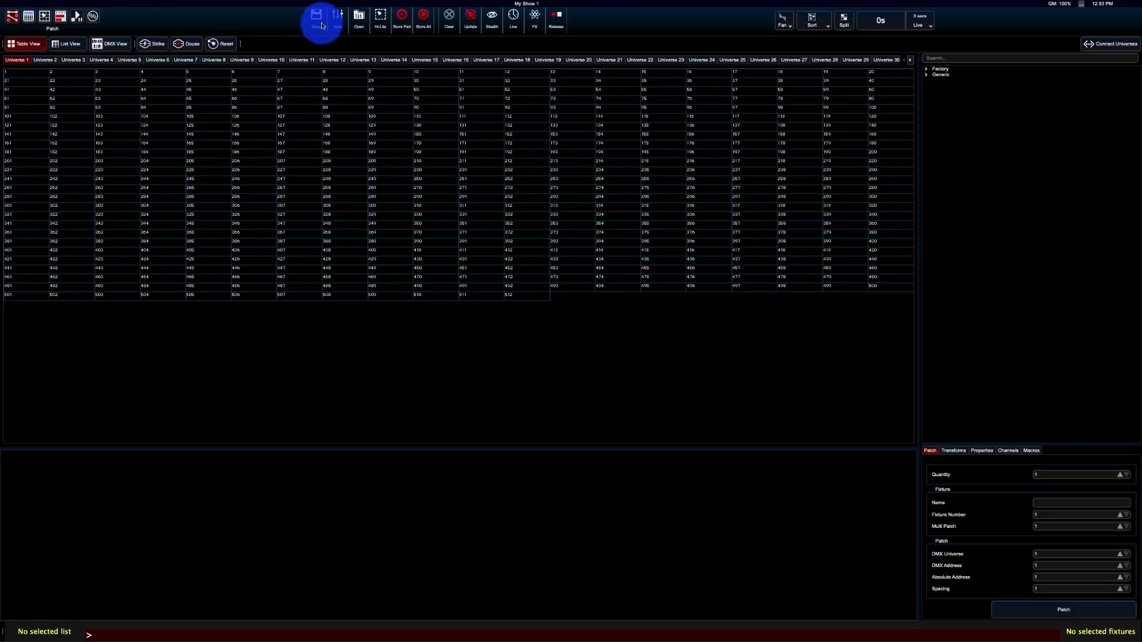
- Search the Vista patch library for mac aura, leaving only Martin Mac Aura profiles listed
click(358, 14)
text(mac aura)
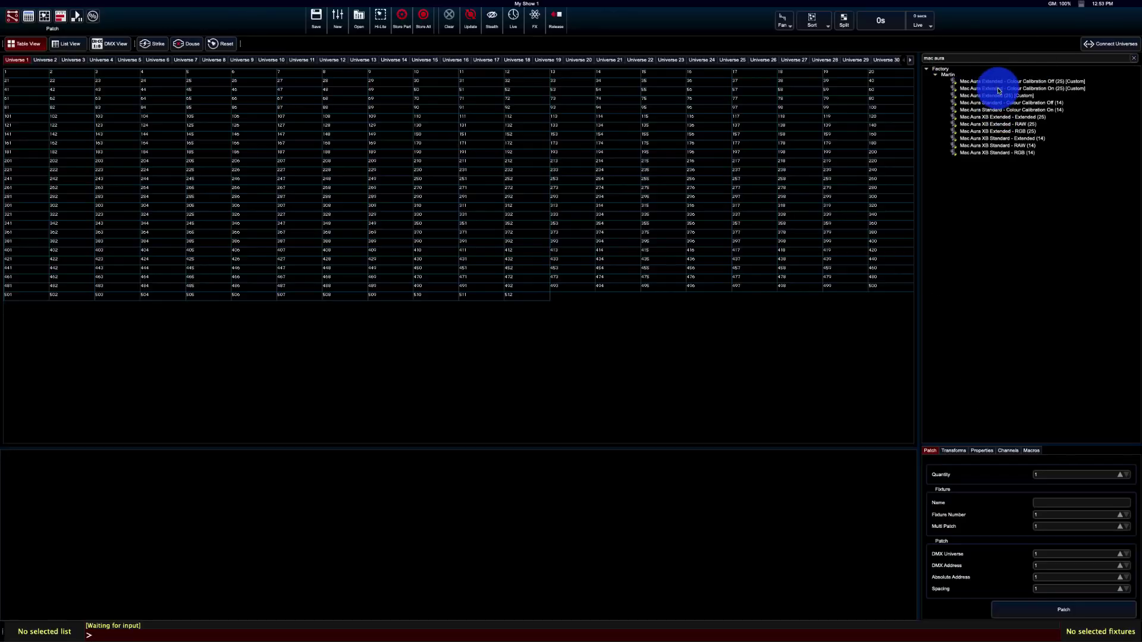
- Patch four Mac Aura Extended Colour Calibration On fixtures in universe 1 at 25-channel spacing, denying the accessibility prompt
click(1020, 88)
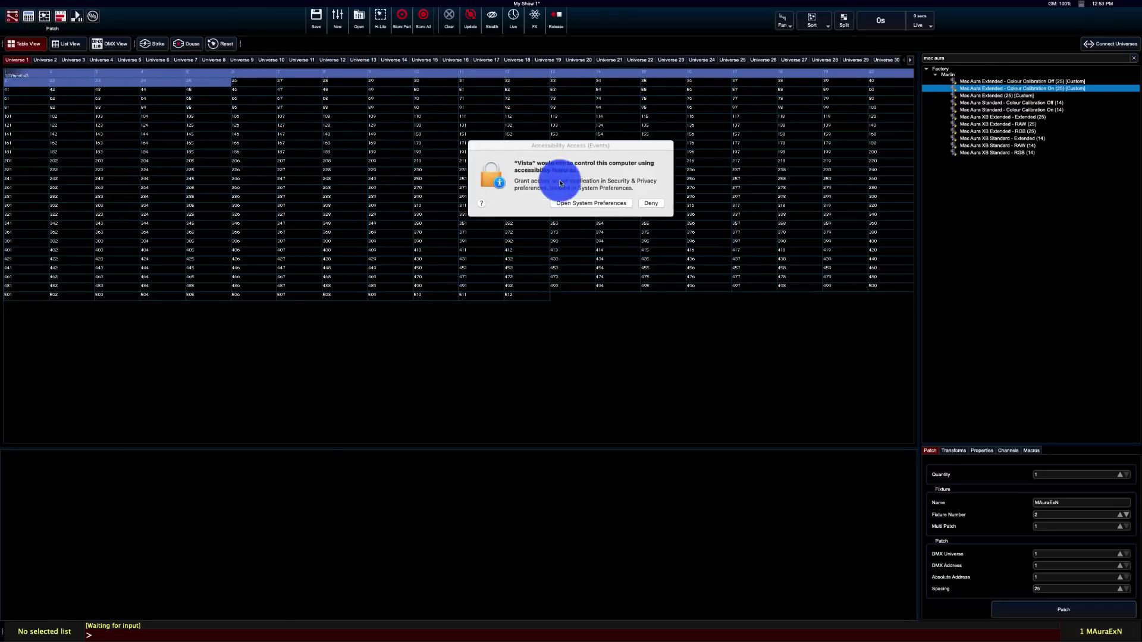
click(649, 204)
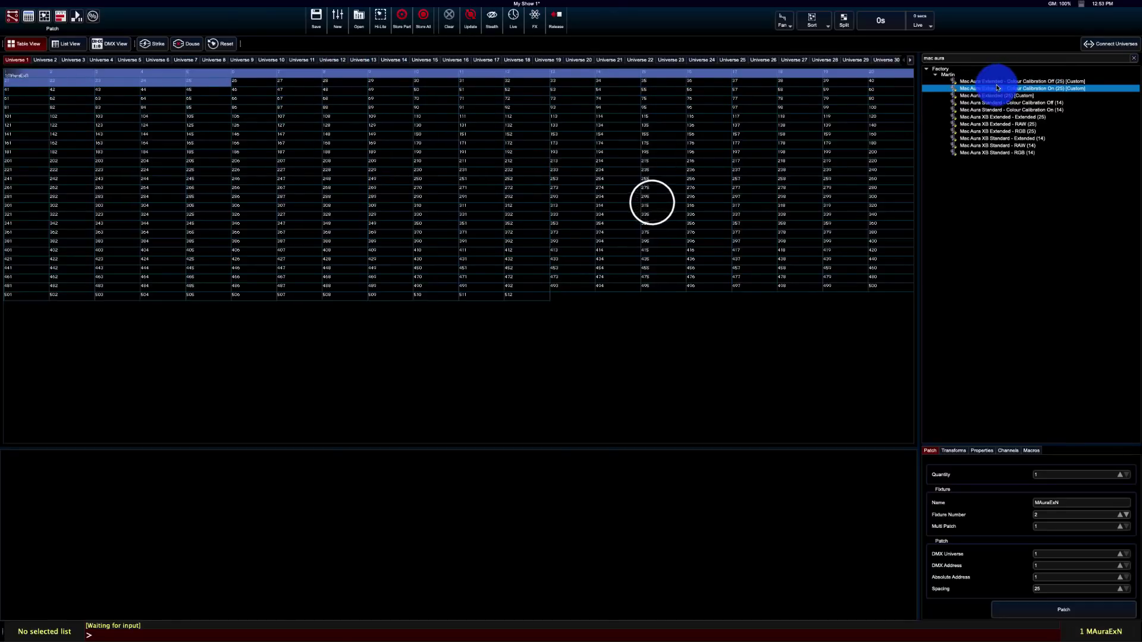
click(243, 88)
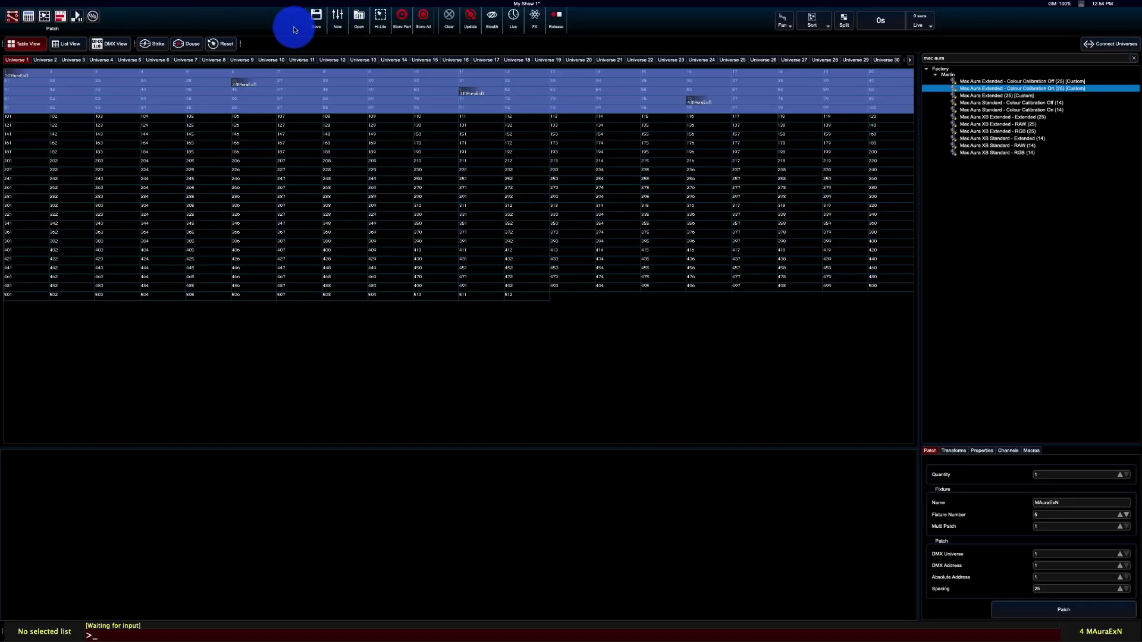
click(42, 16)
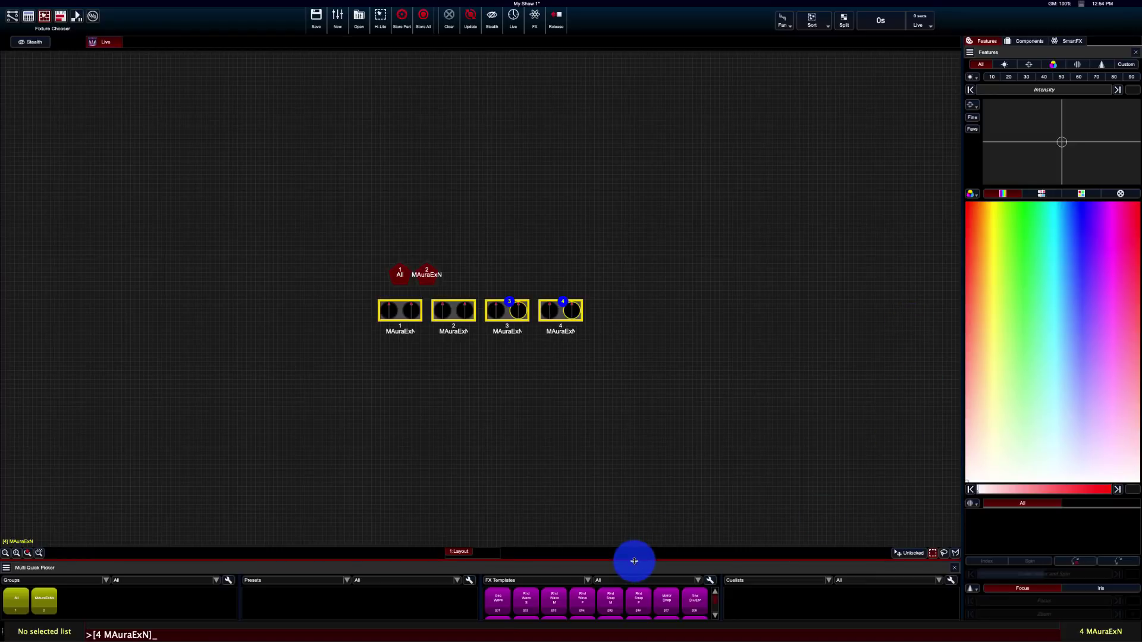
- Enlarge the Multi Quick Picker and colour all four Mac Auras blue and green from the picker
drag(633, 561, 621, 367)
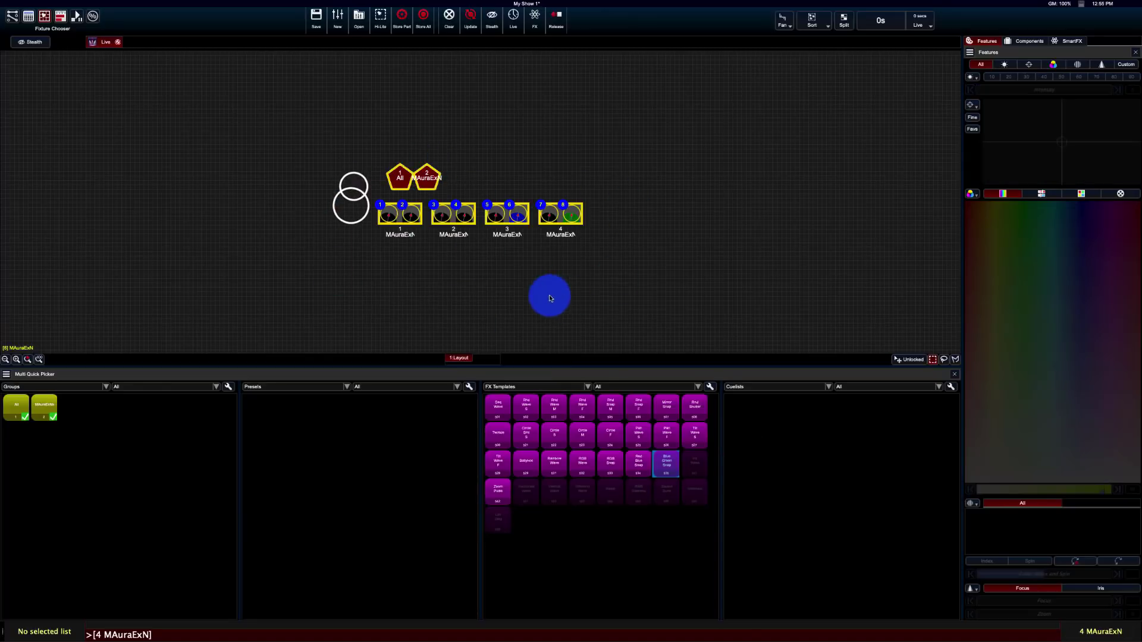
click(1042, 215)
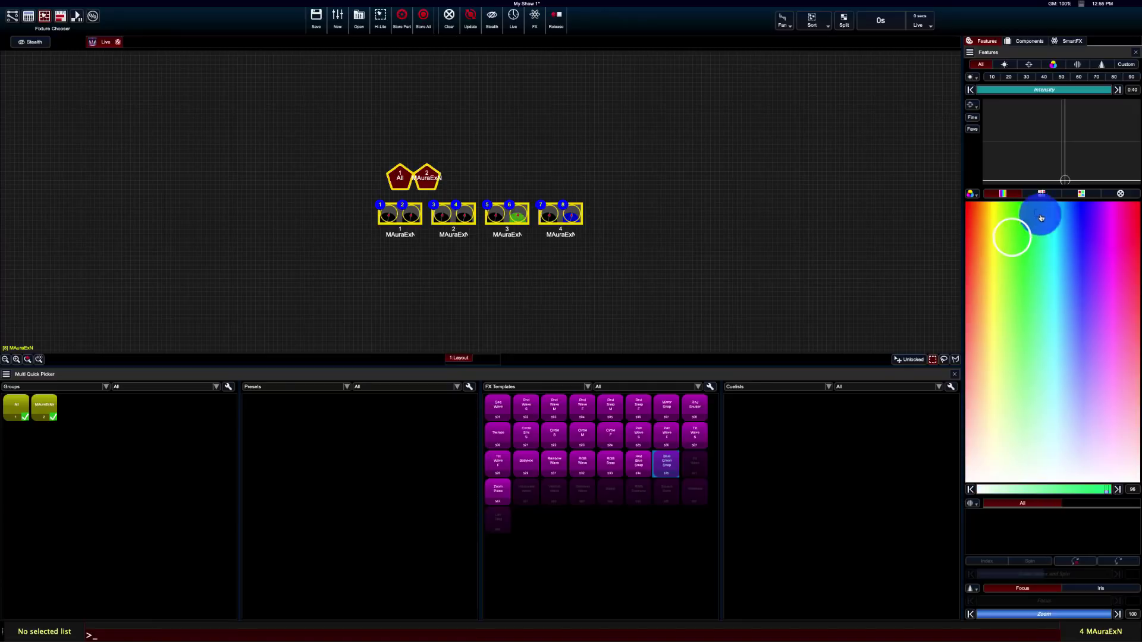